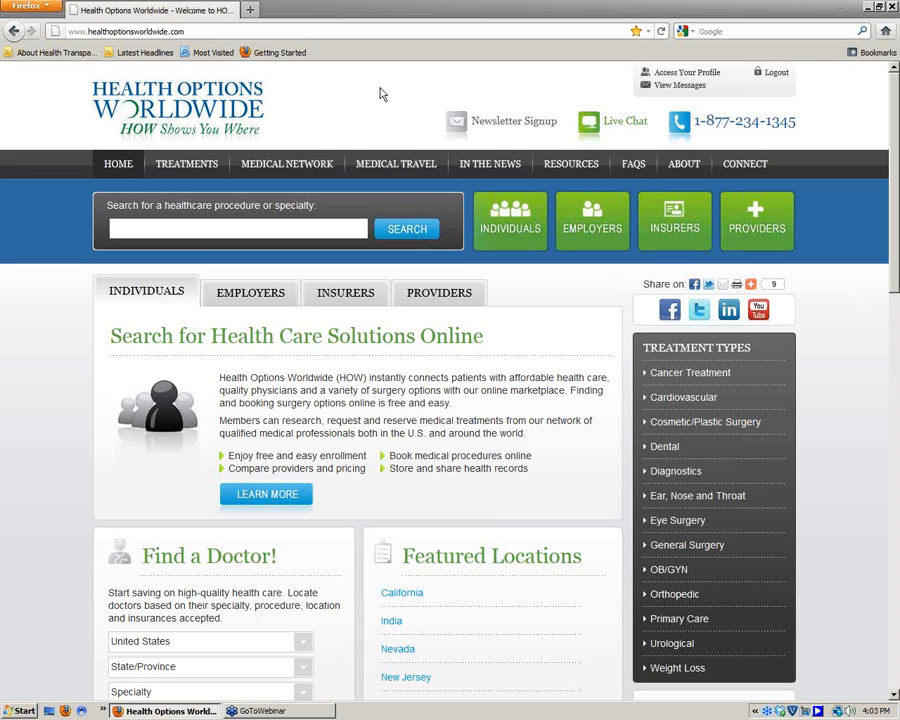
pyautogui.moveTo(564, 284)
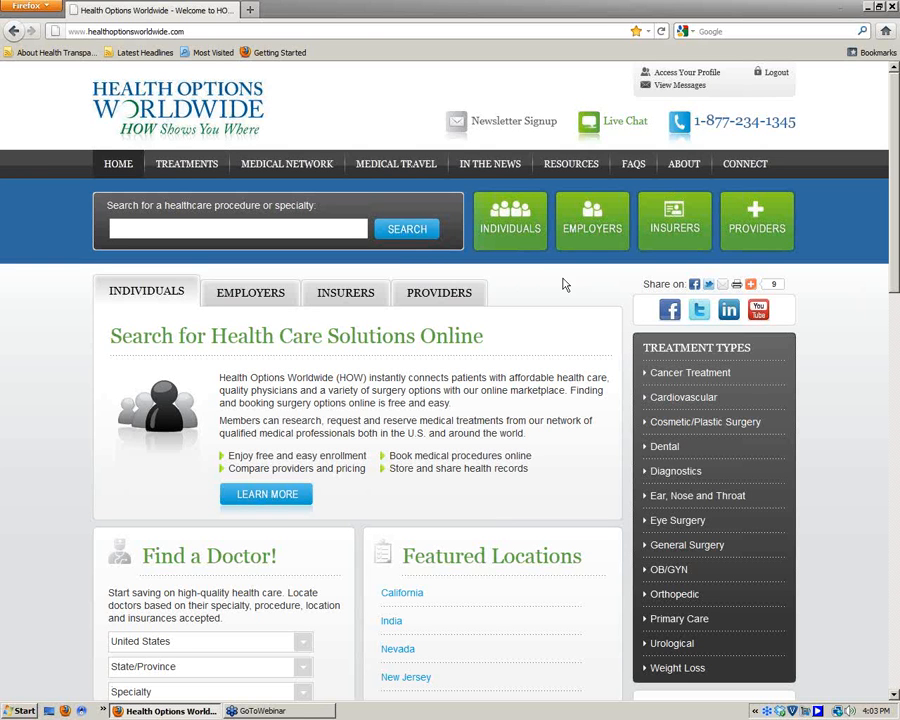
pyautogui.moveTo(610, 298)
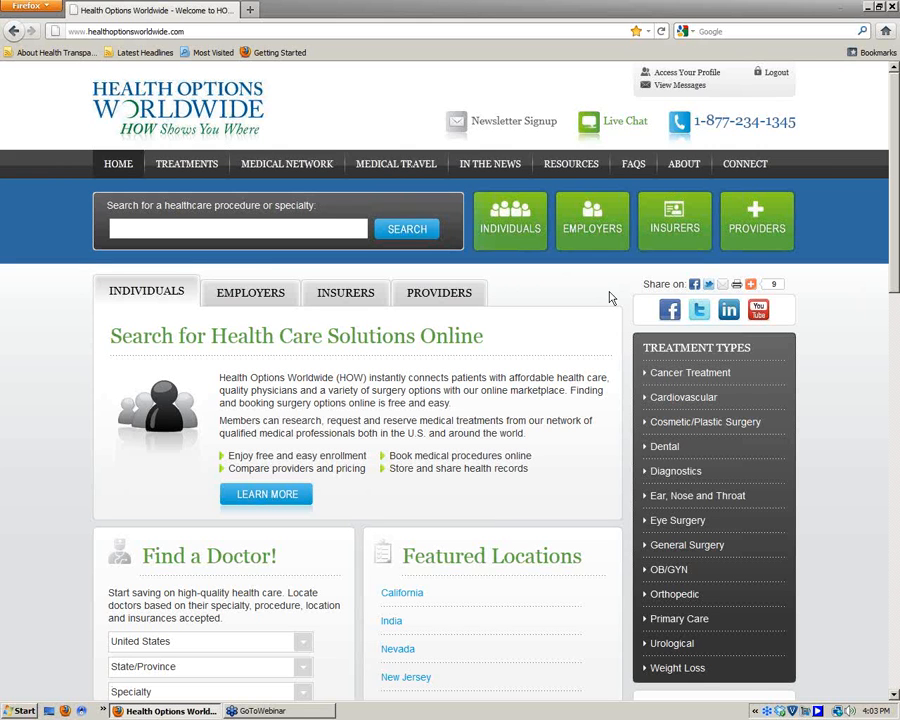
# Step: Open the MedCoverGlobal employer profile via Access Your Profile and review the Profile tab
pyautogui.scroll(-3)
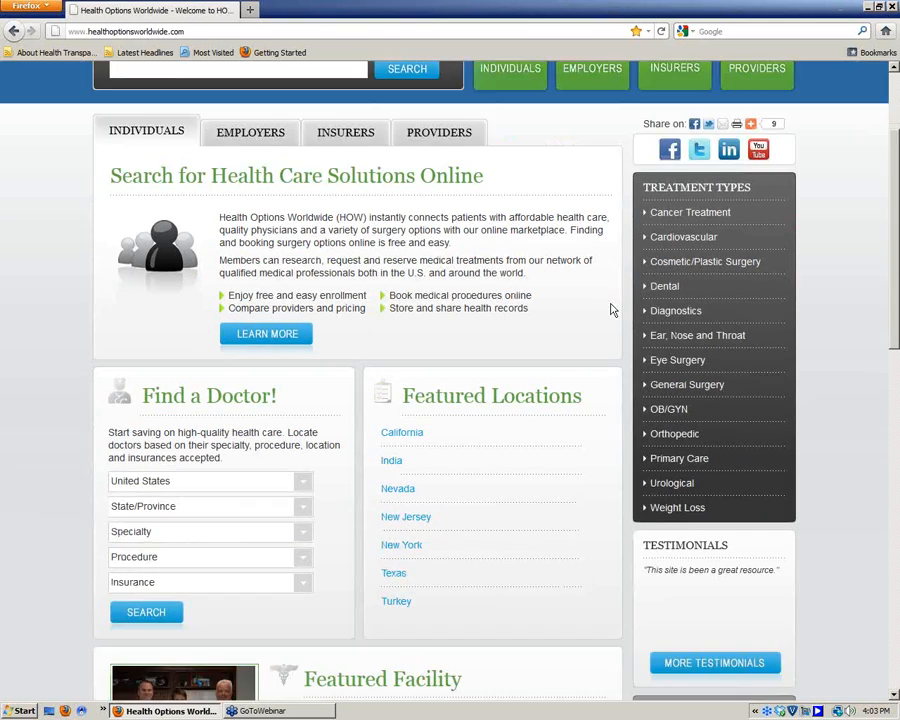
pyautogui.scroll(3)
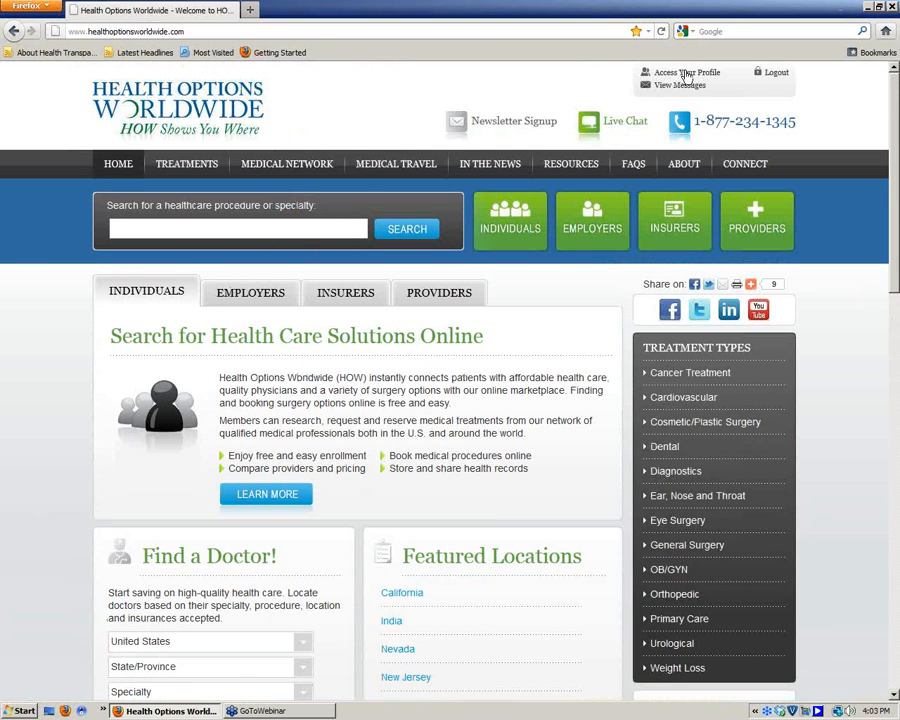
pyautogui.click(688, 72)
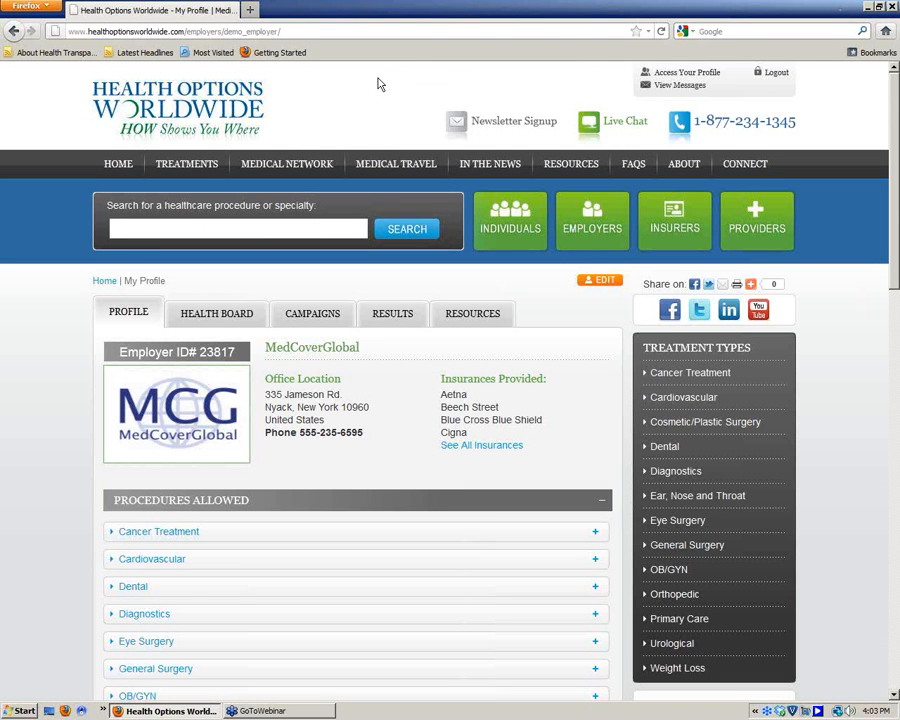
pyautogui.moveTo(414, 96)
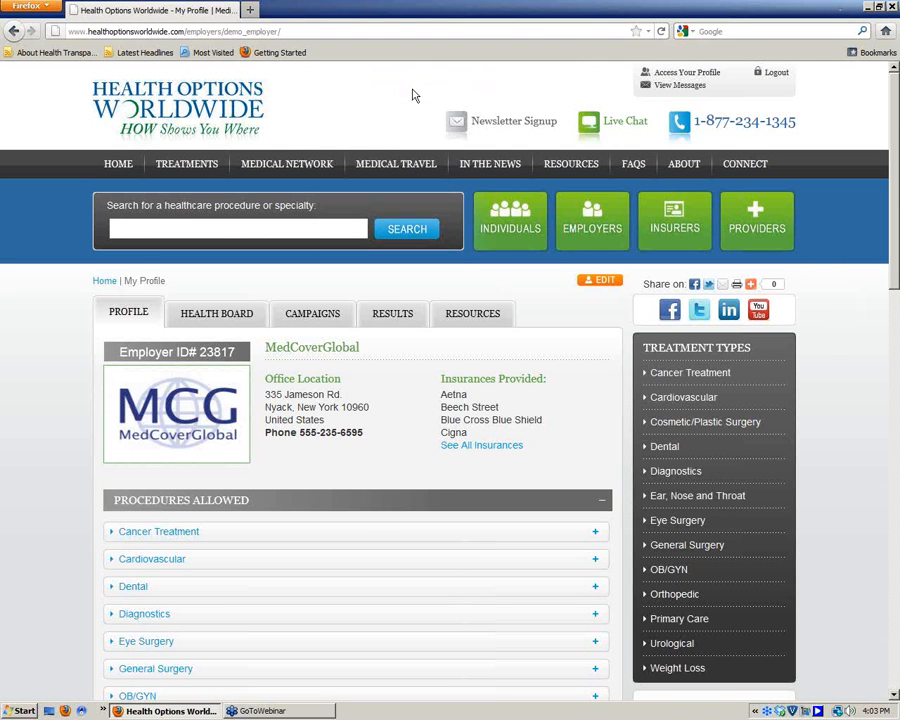
pyautogui.scroll(-3)
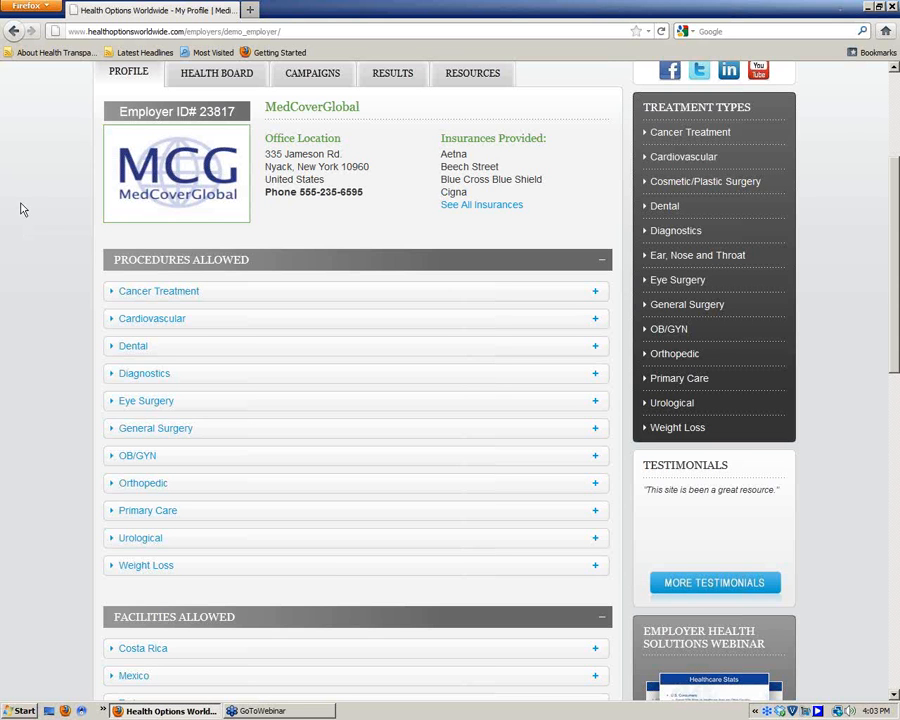
pyautogui.scroll(-3)
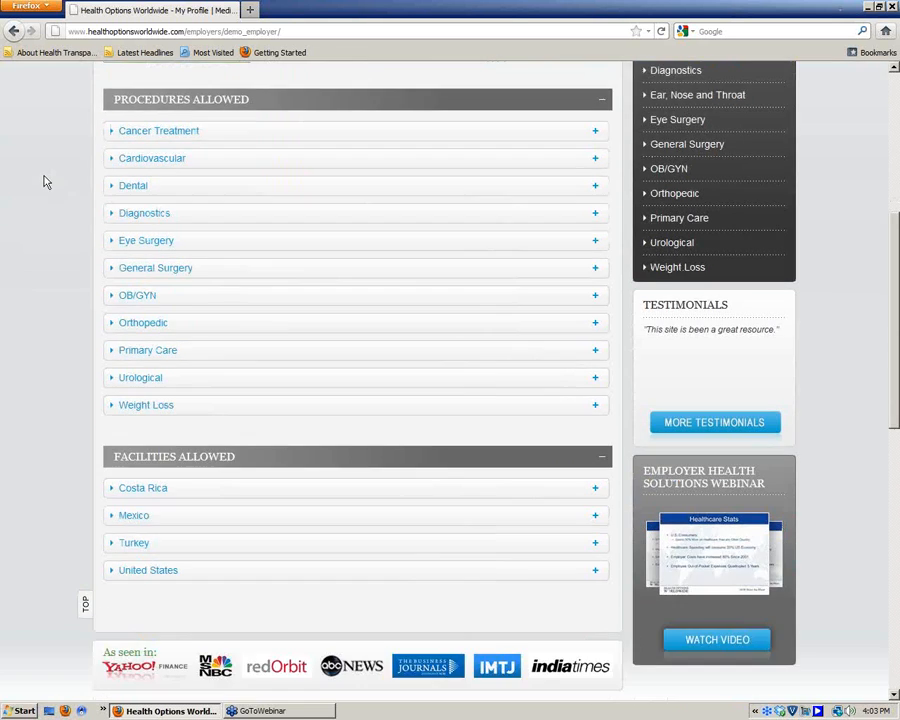
# Step: Expand and collapse the Cancer Treatment procedures, then review the Facilities Allowed list
pyautogui.click(158, 130)
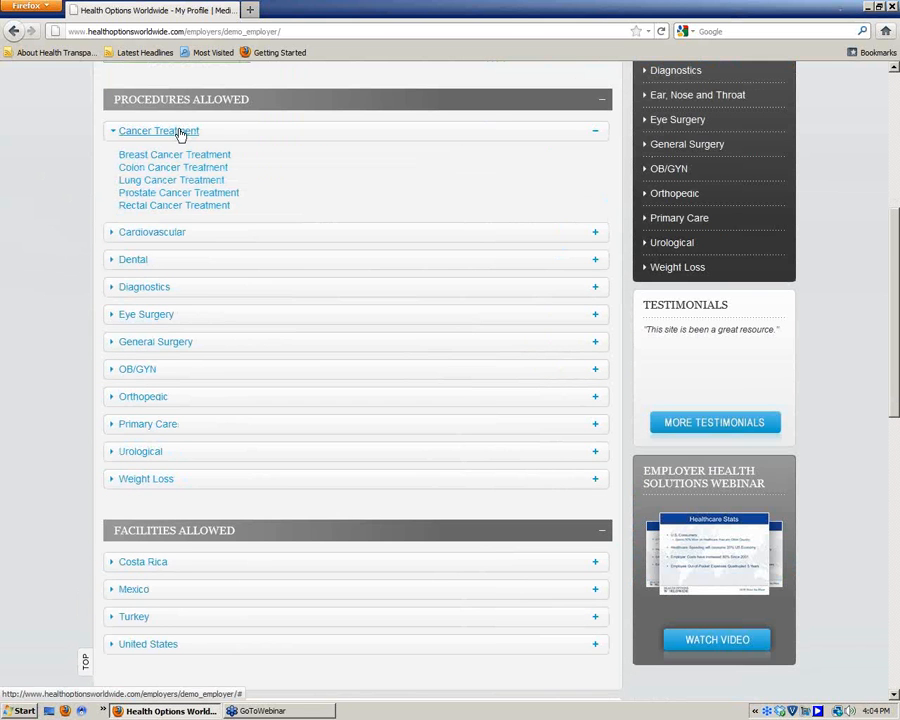
pyautogui.click(158, 130)
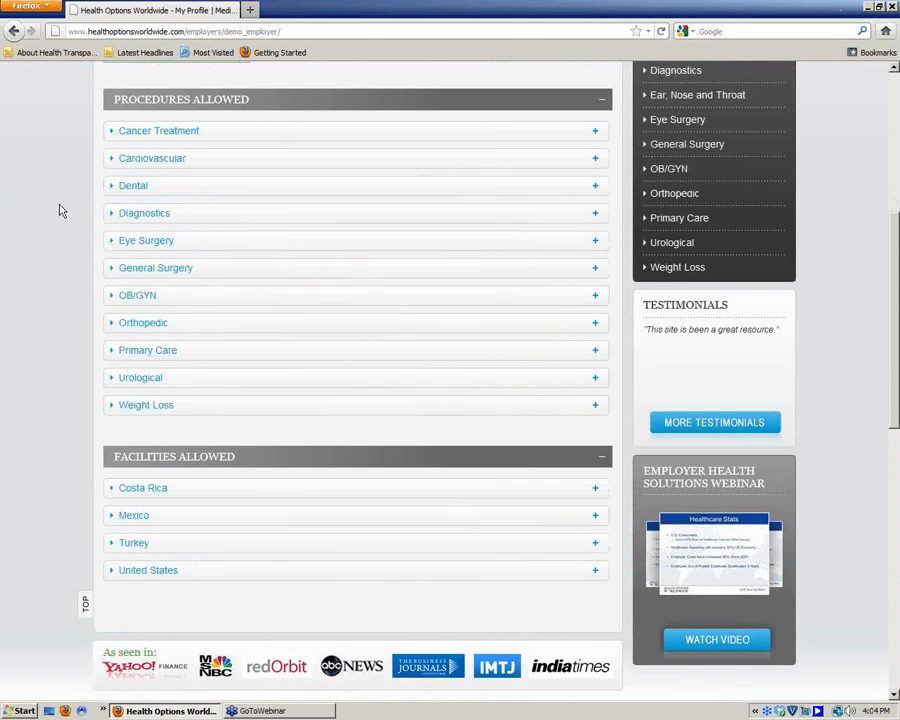
pyautogui.scroll(-3)
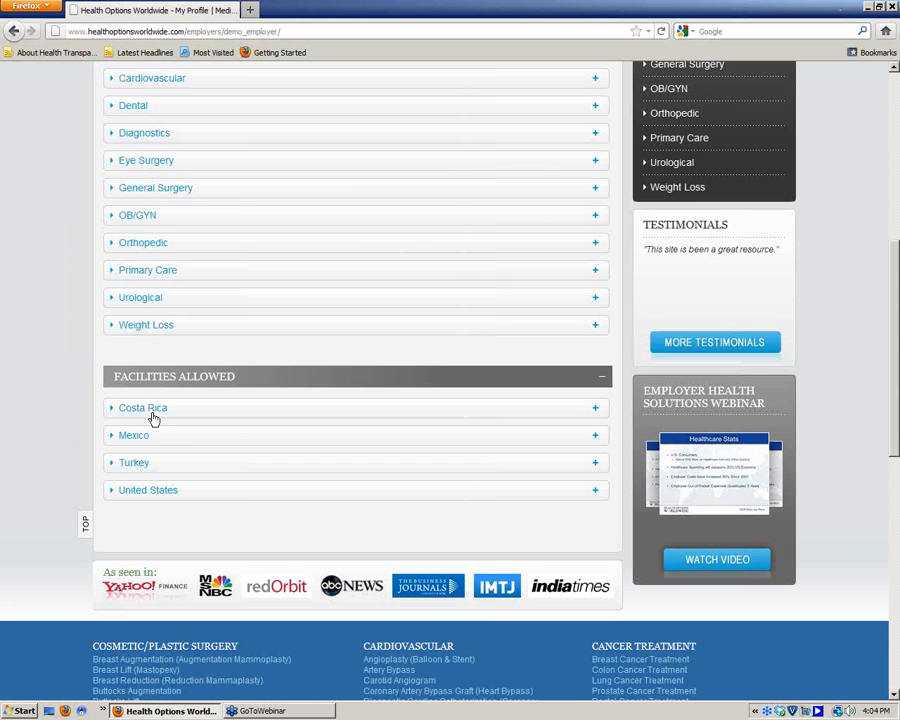
pyautogui.moveTo(136, 422)
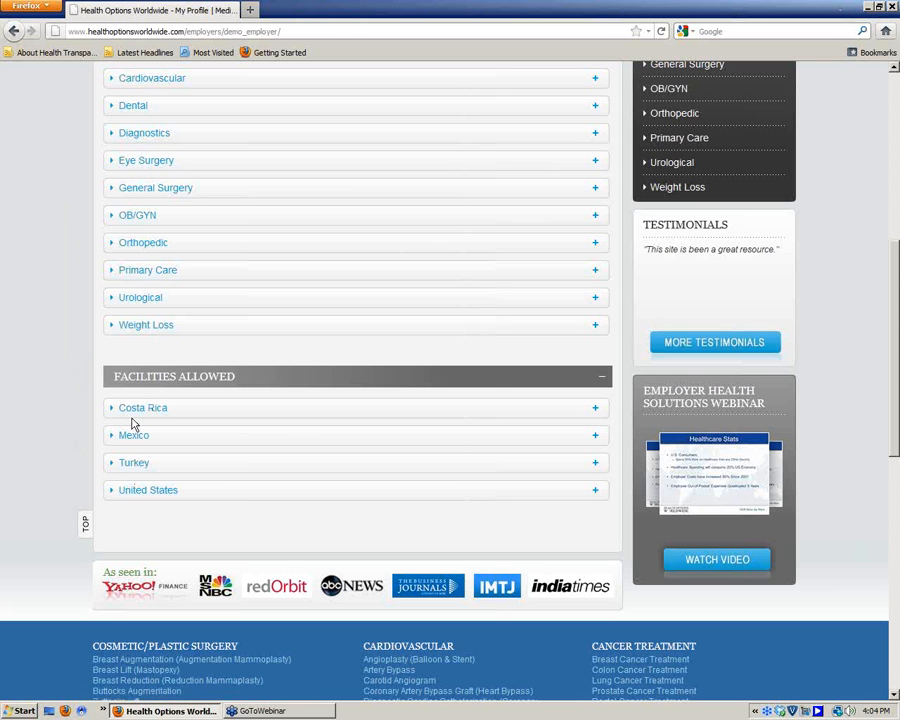
pyautogui.scroll(3)
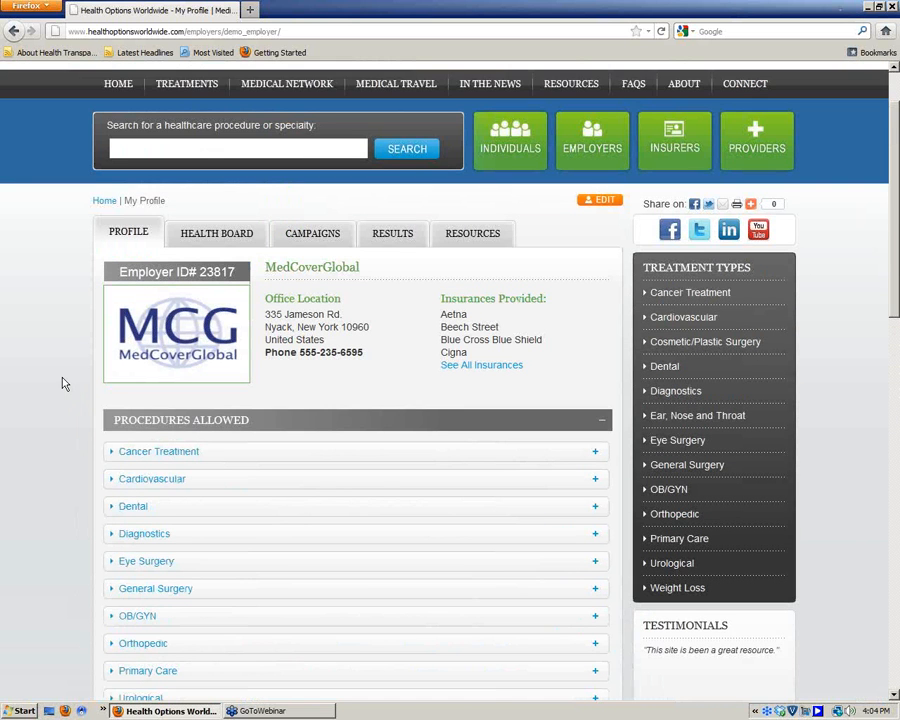
pyautogui.scroll(-3)
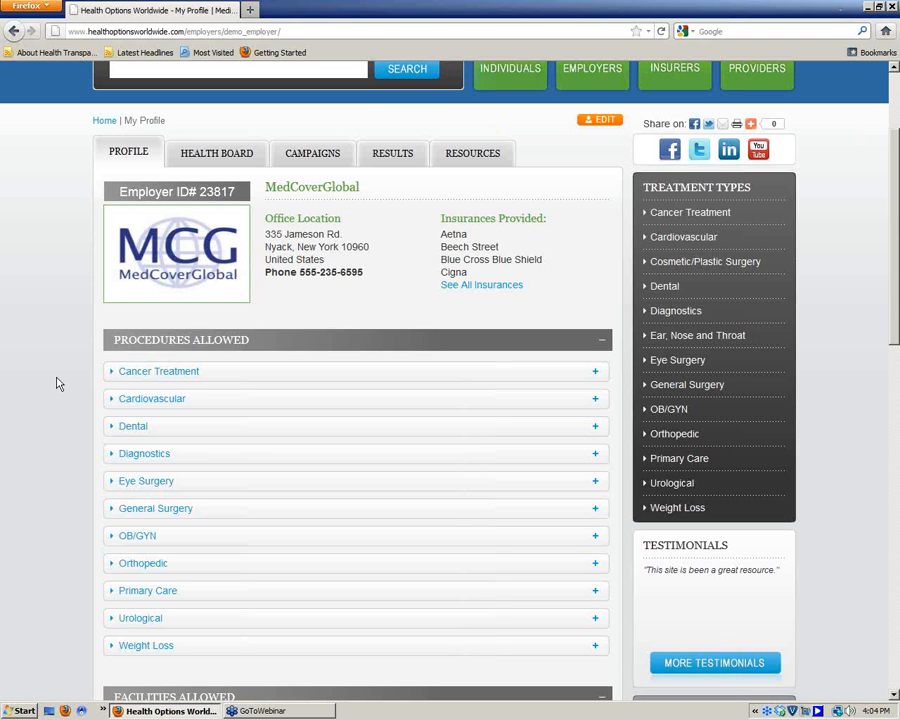
pyautogui.click(216, 152)
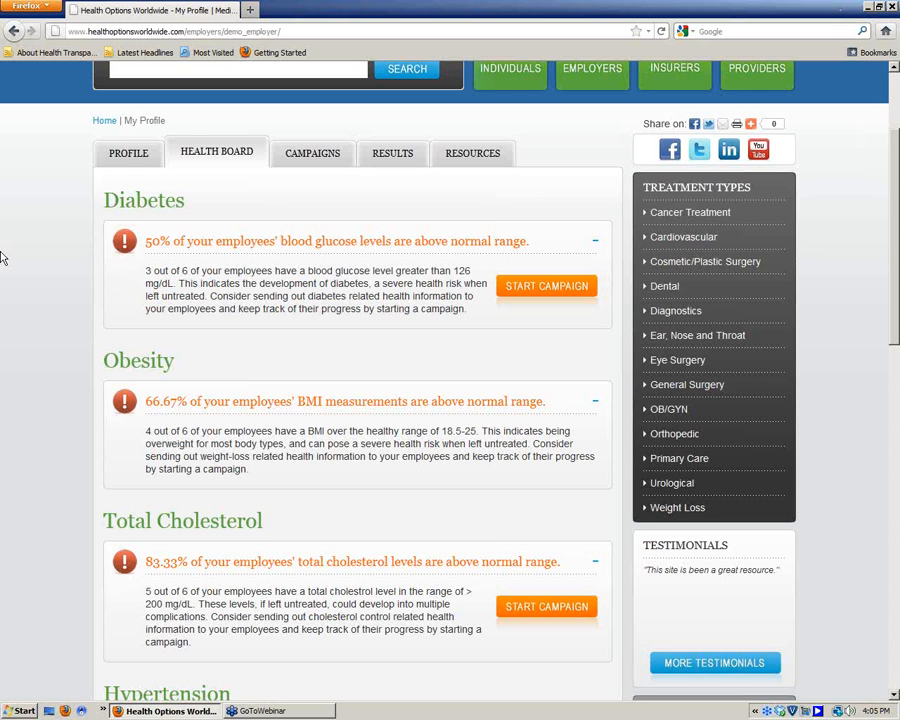
pyautogui.click(128, 152)
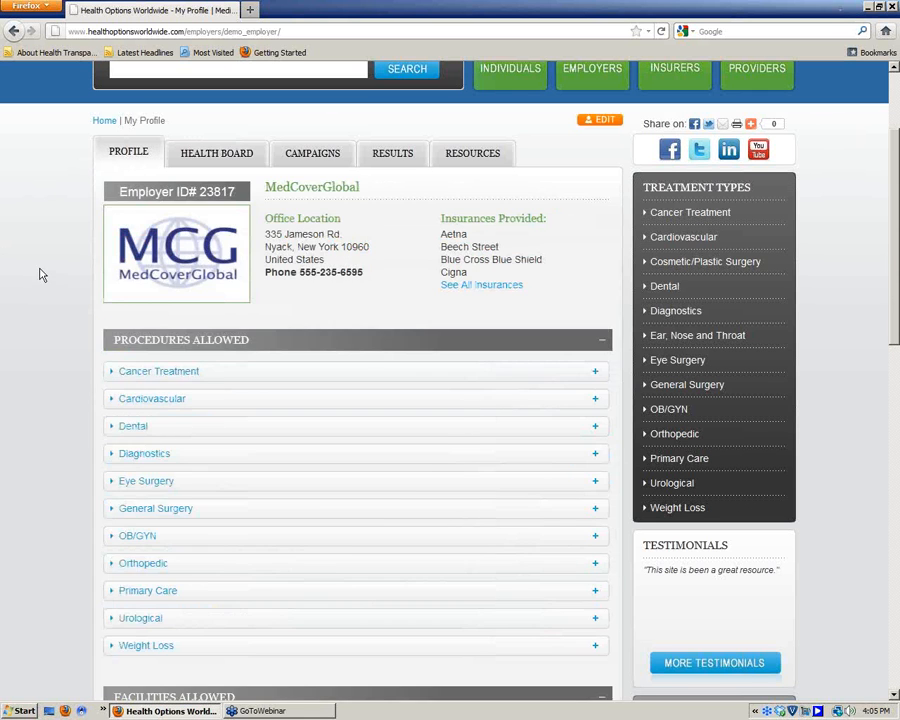
pyautogui.scroll(-3)
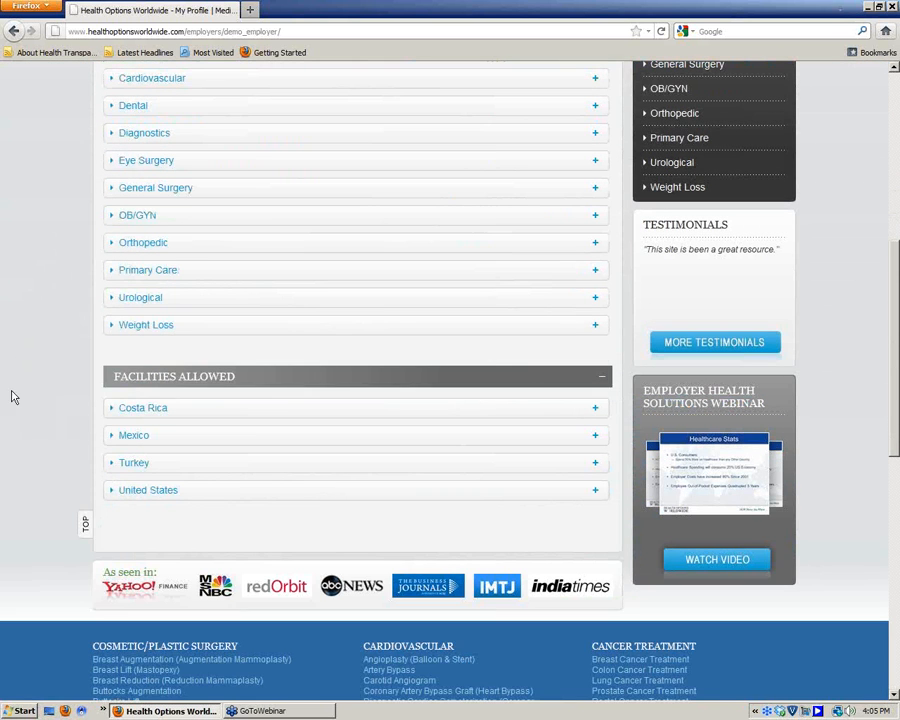
pyautogui.scroll(3)
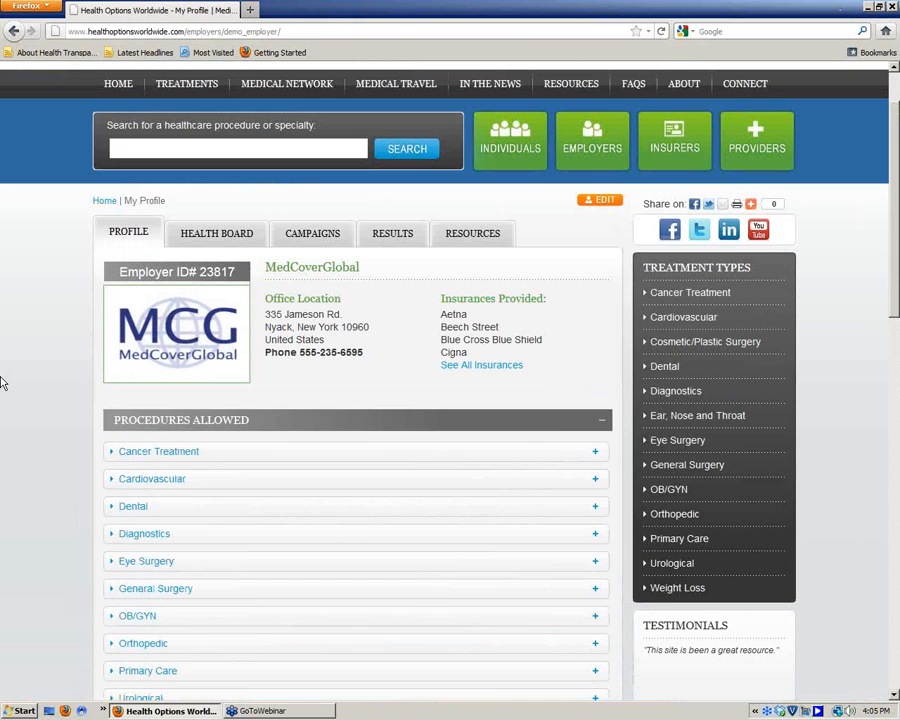
# Step: View the Health Board tab's Diabetes, Obesity, Total Cholesterol and Hypertension sections
pyautogui.click(216, 232)
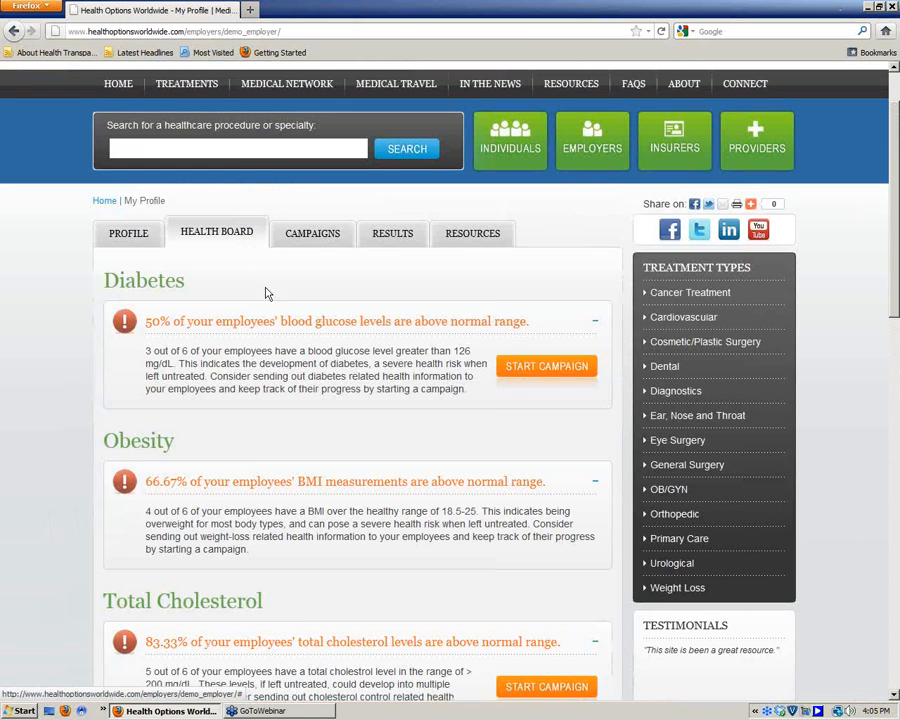
pyautogui.scroll(-3)
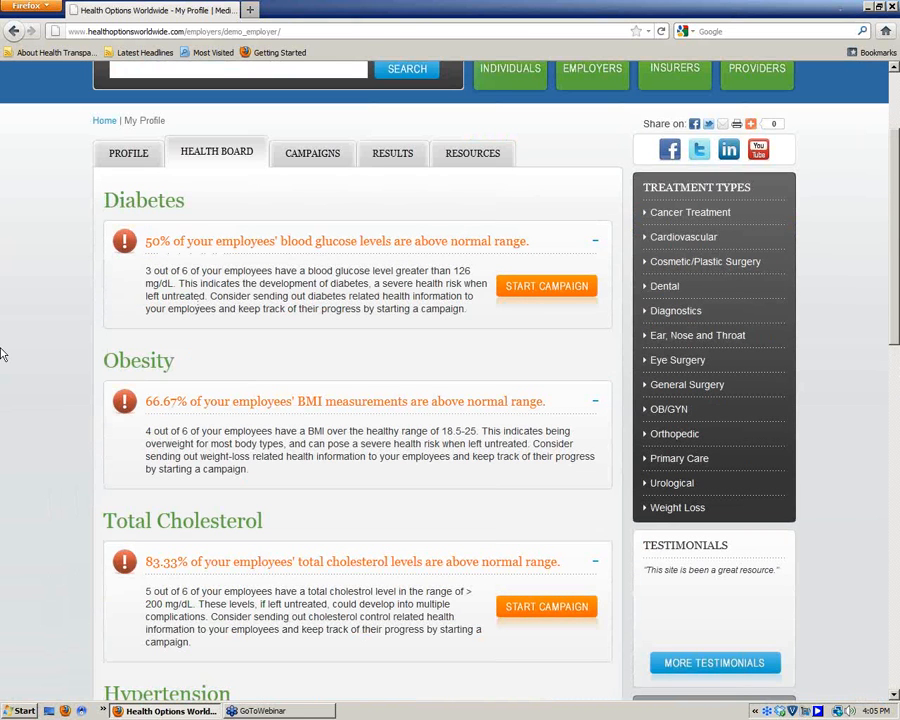
pyautogui.scroll(-3)
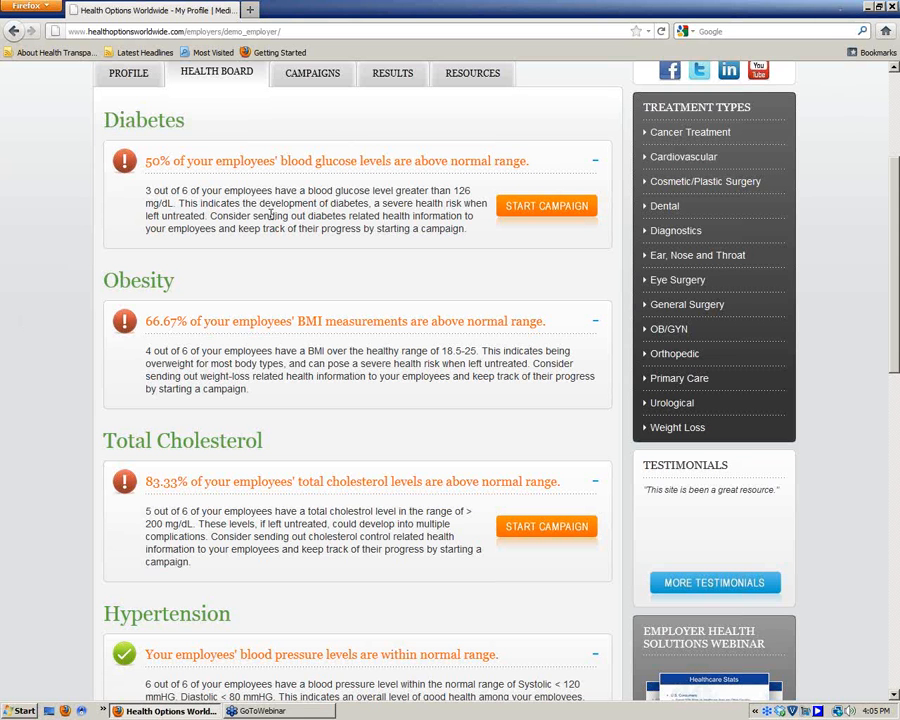
pyautogui.moveTo(308, 420)
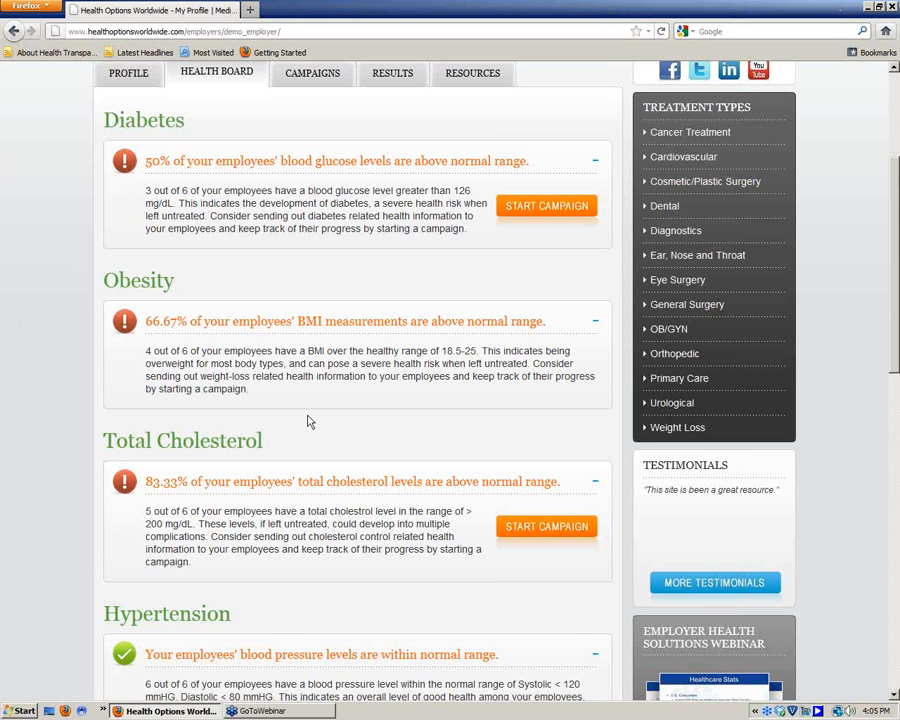
pyautogui.scroll(-3)
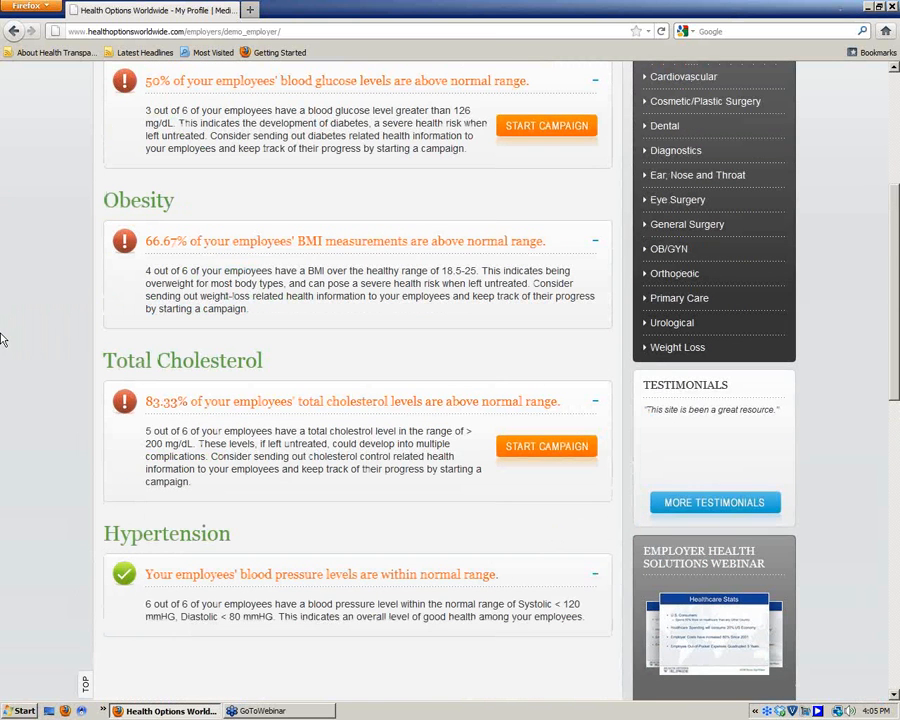
pyautogui.scroll(3)
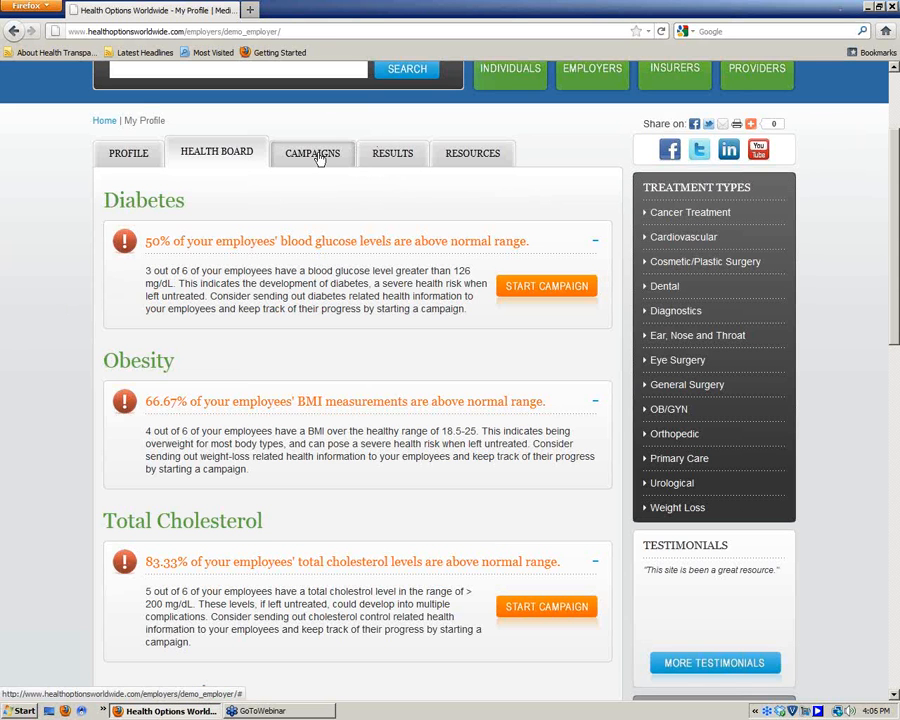
# Step: View the Campaigns tab with the current Obesity and completed Diabetes campaigns
pyautogui.click(312, 152)
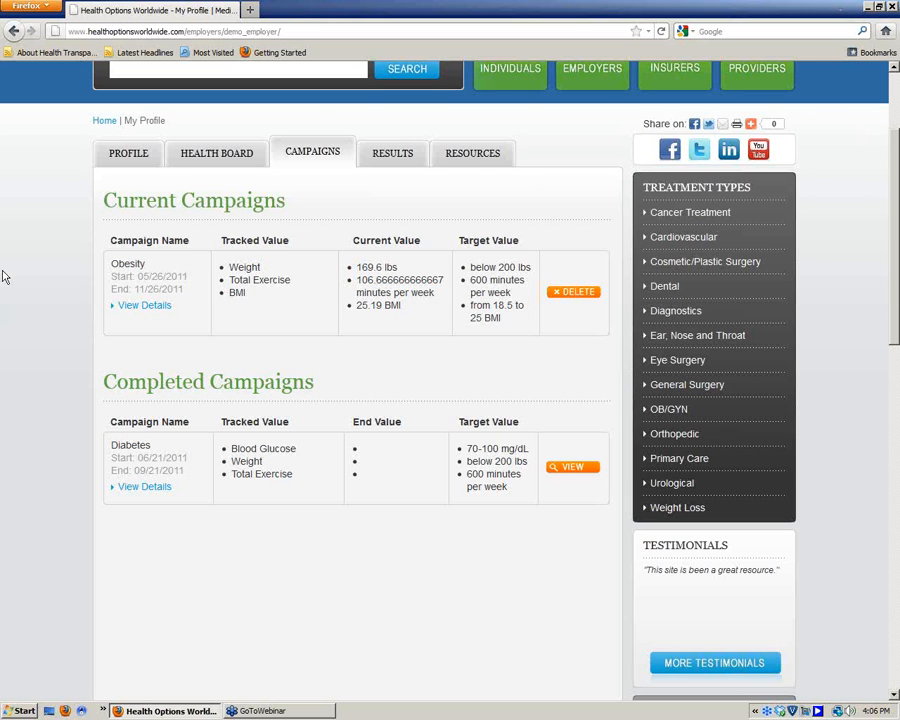
pyautogui.click(392, 152)
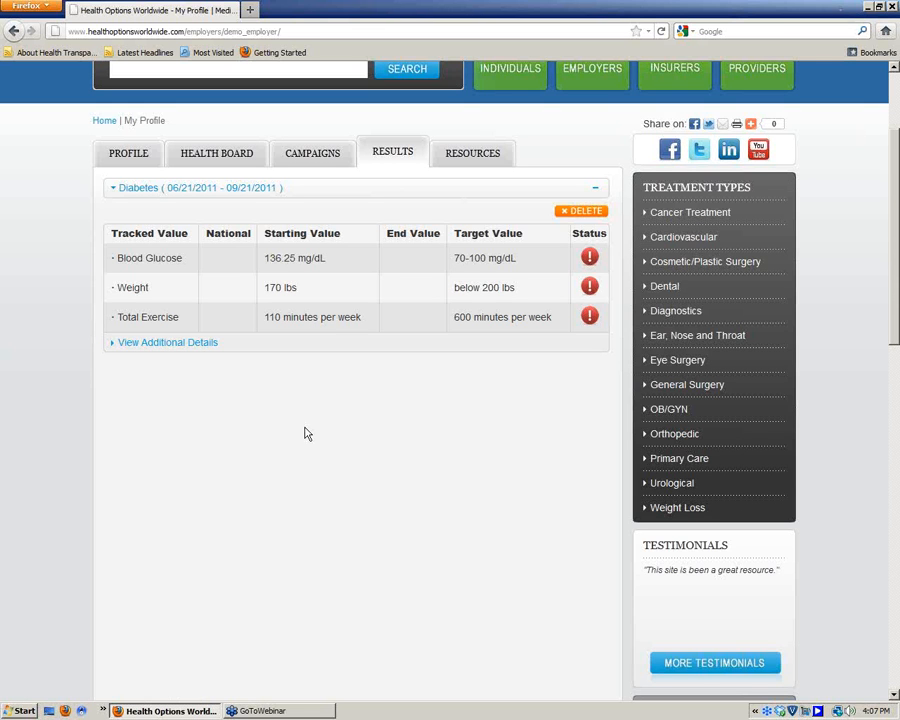
pyautogui.moveTo(330, 172)
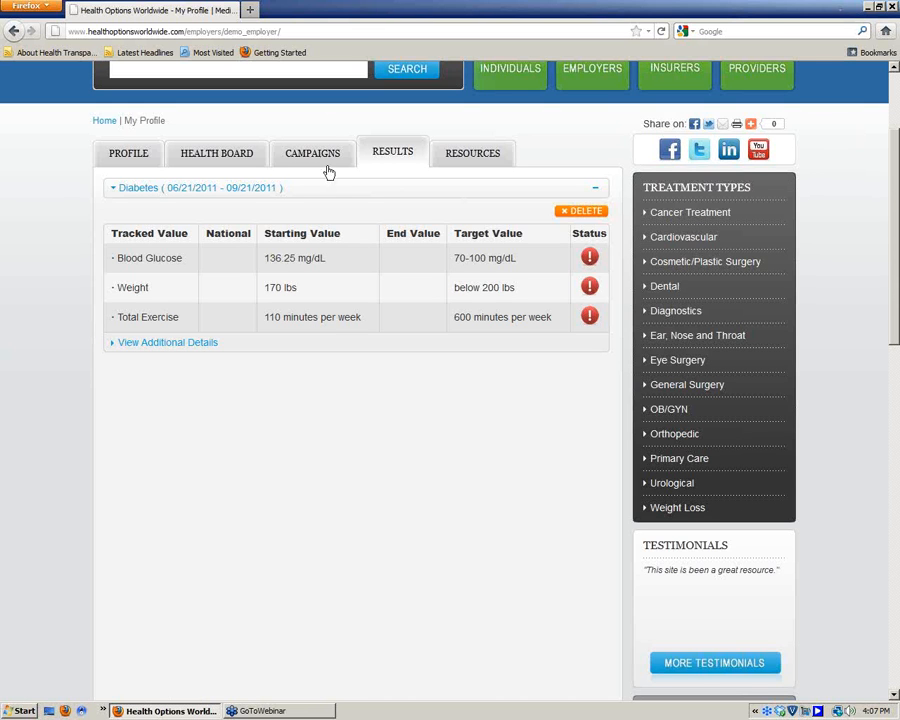
pyautogui.click(312, 152)
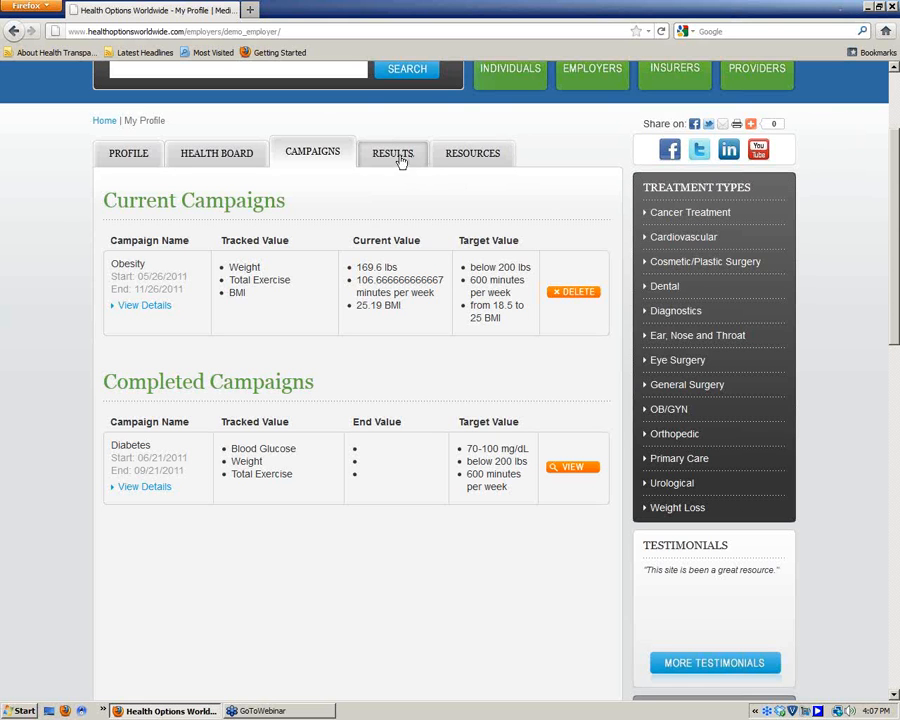
pyautogui.click(392, 152)
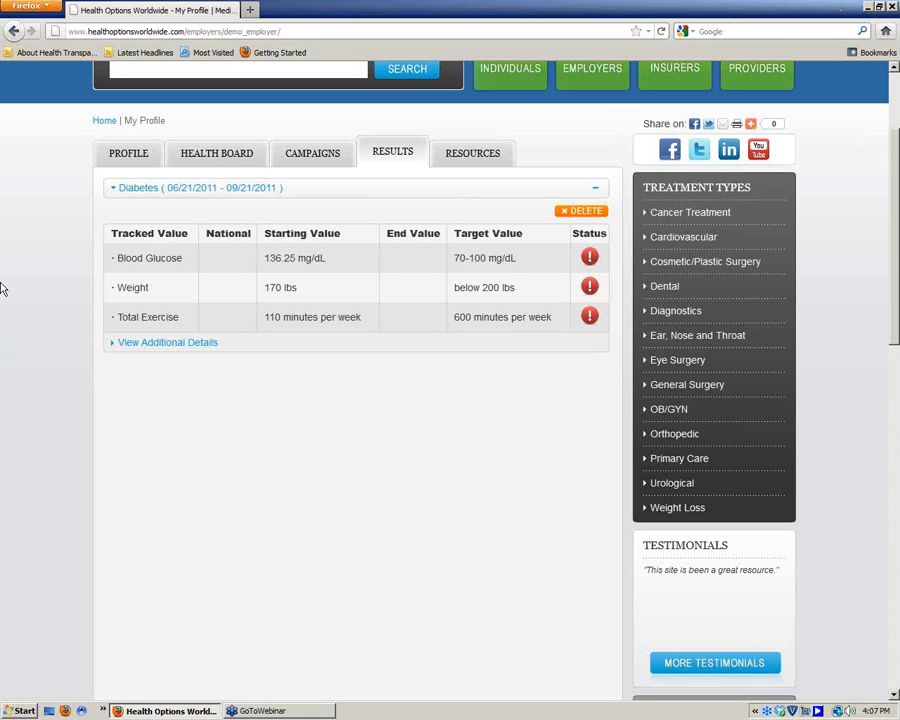
pyautogui.moveTo(154, 390)
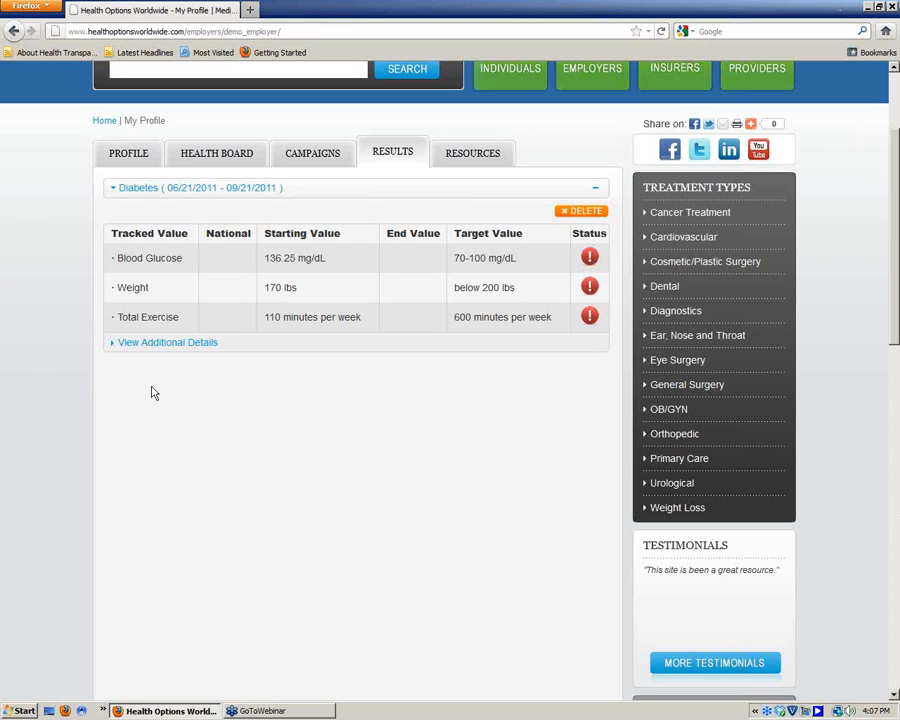
pyautogui.moveTo(240, 414)
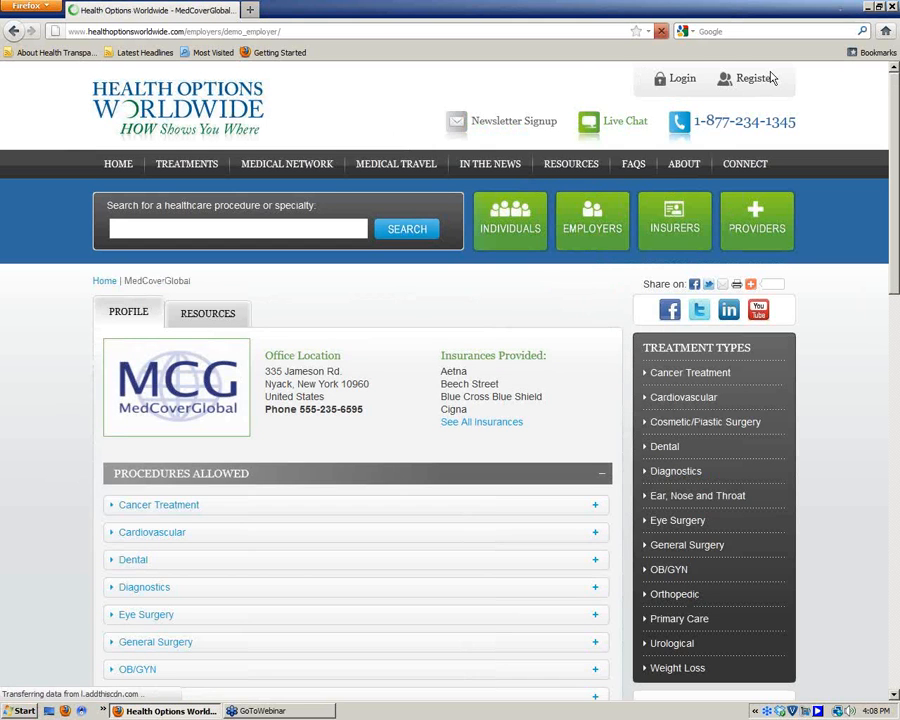
pyautogui.click(680, 78)
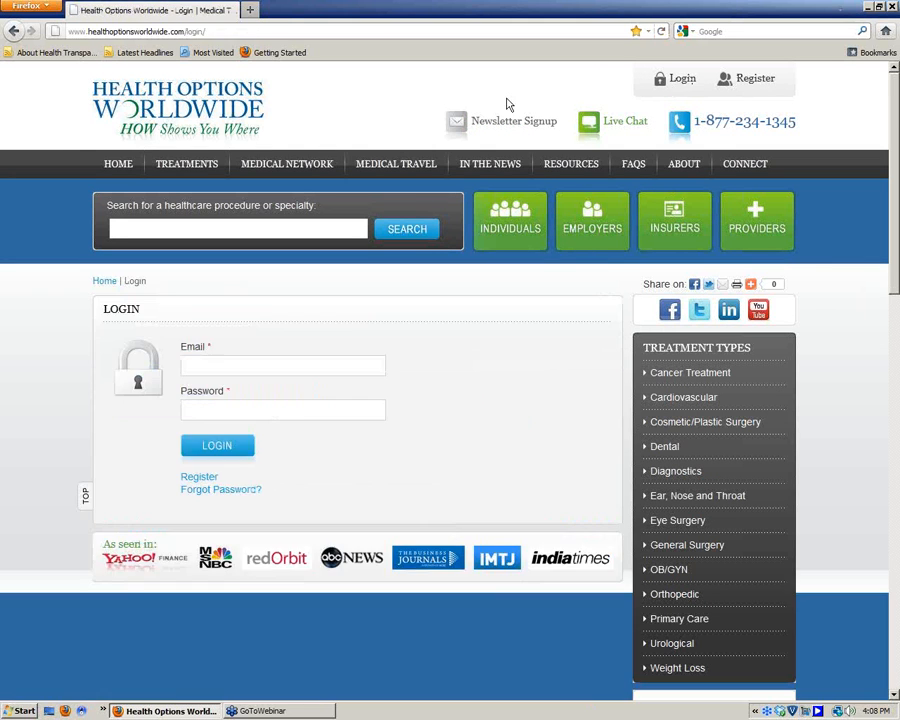
pyautogui.click(282, 364)
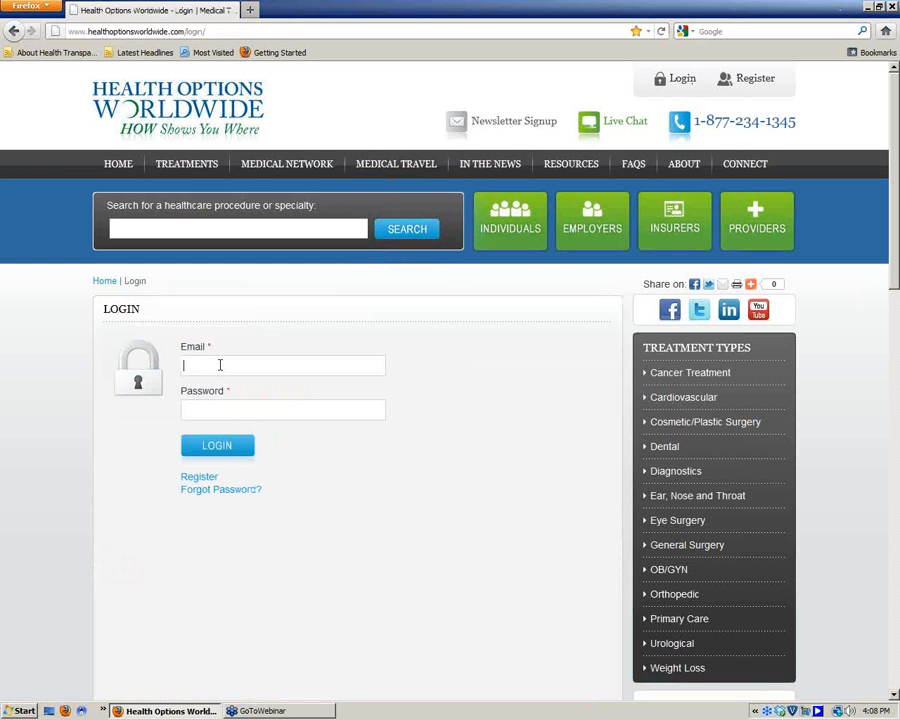
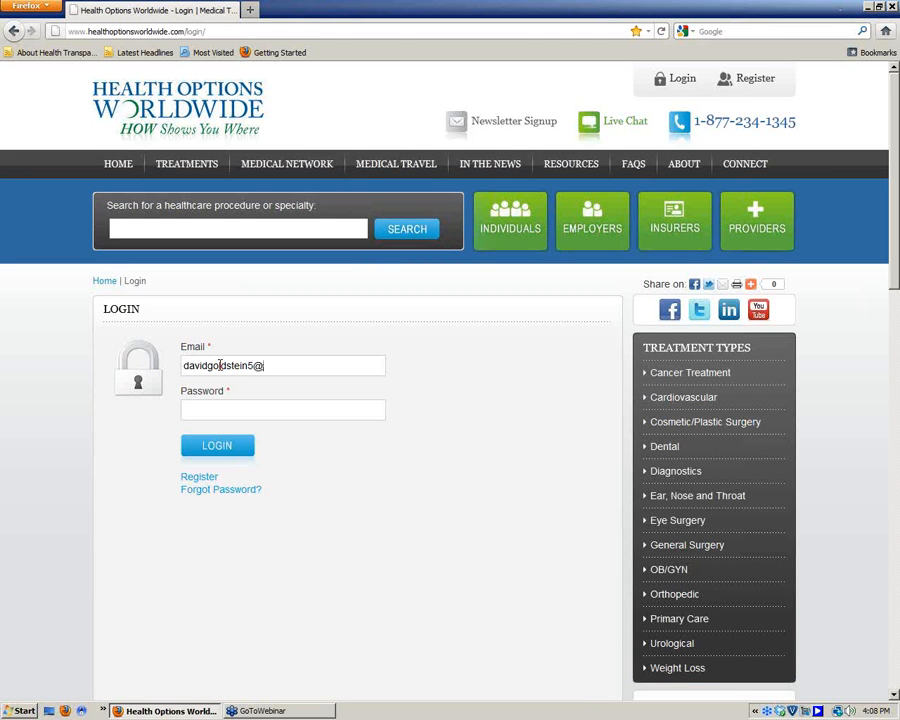
# Step: Complete the email with 'gmail.com' and submit the login credentials
pyautogui.write('gmail.com')
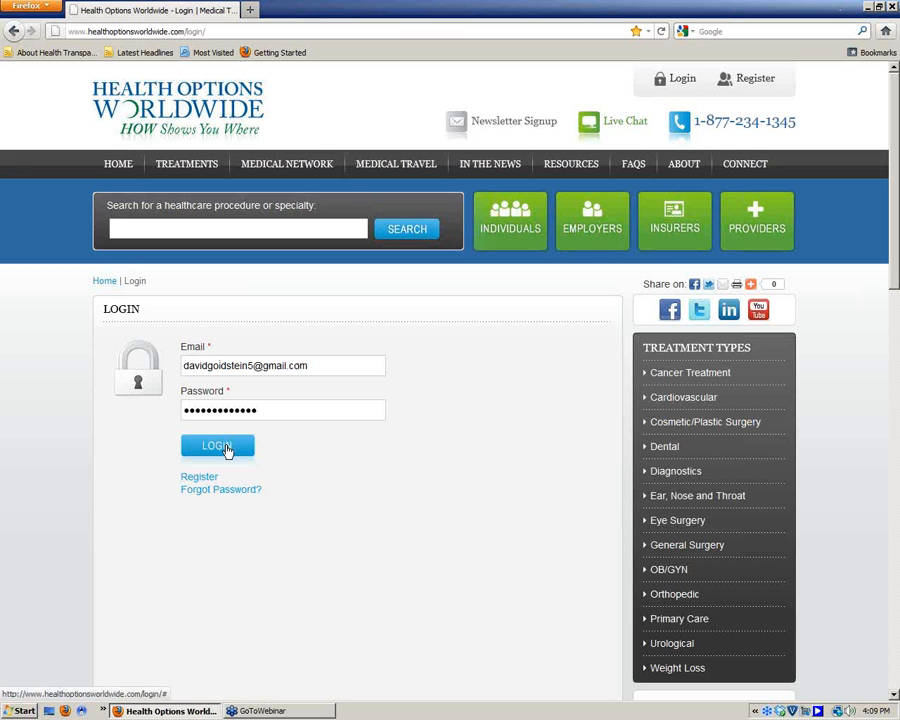
pyautogui.click(216, 444)
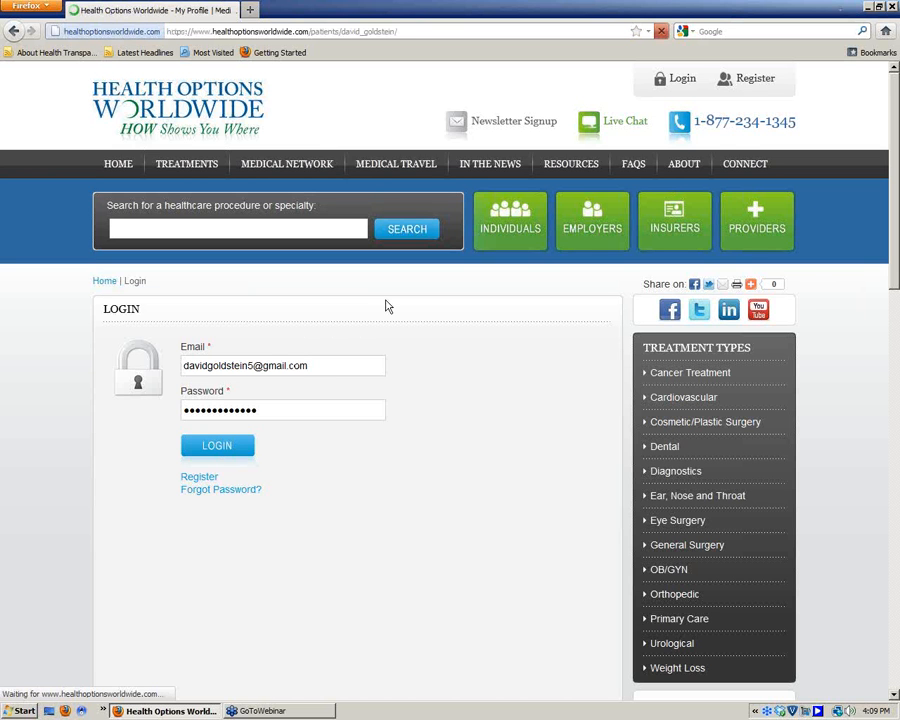
pyautogui.click(216, 444)
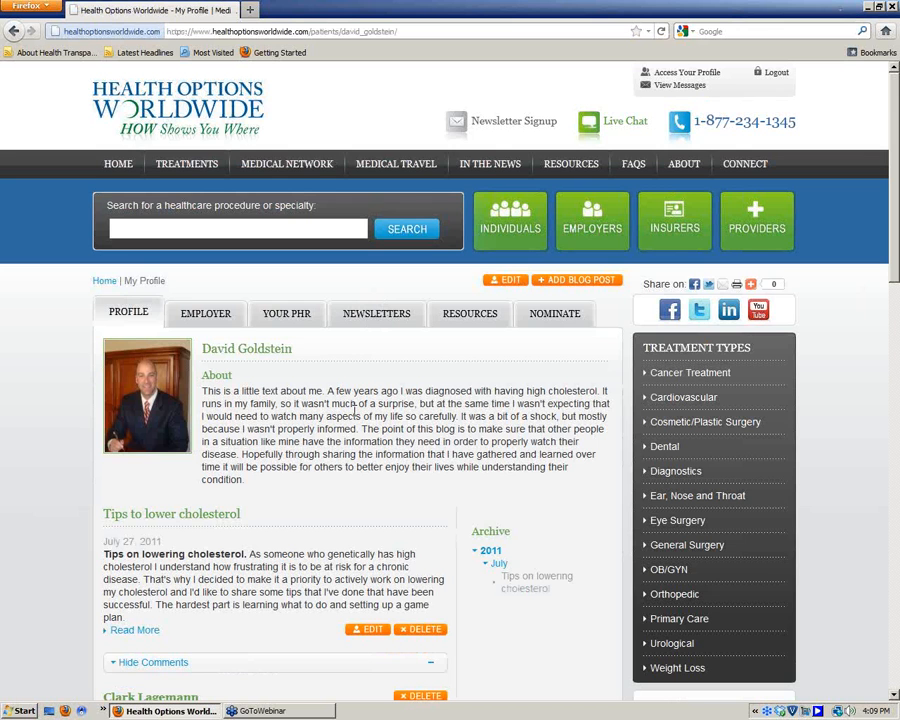
pyautogui.scroll(-3)
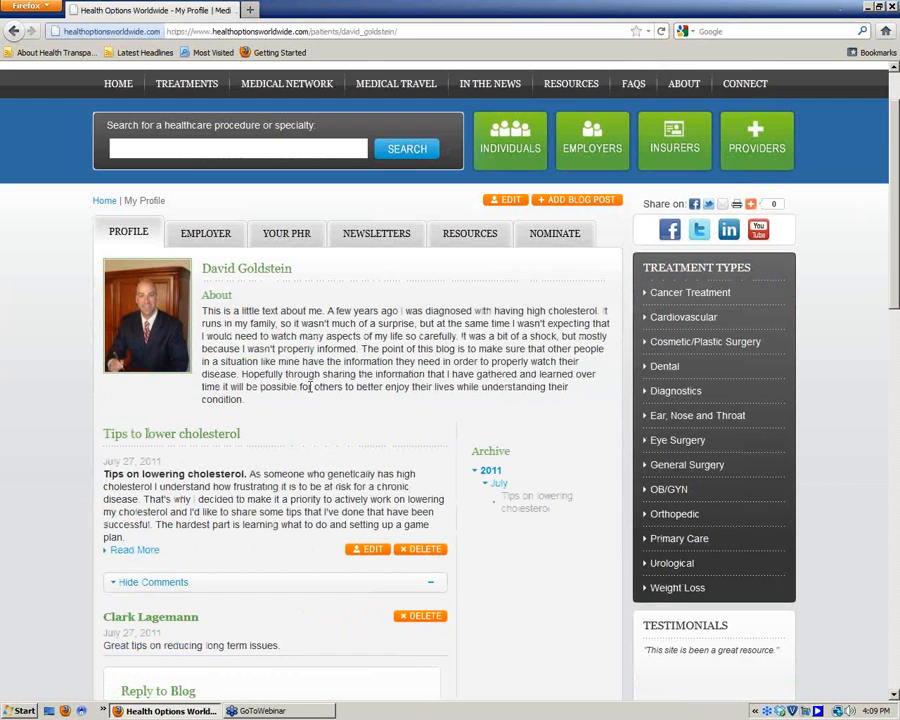
pyautogui.scroll(-3)
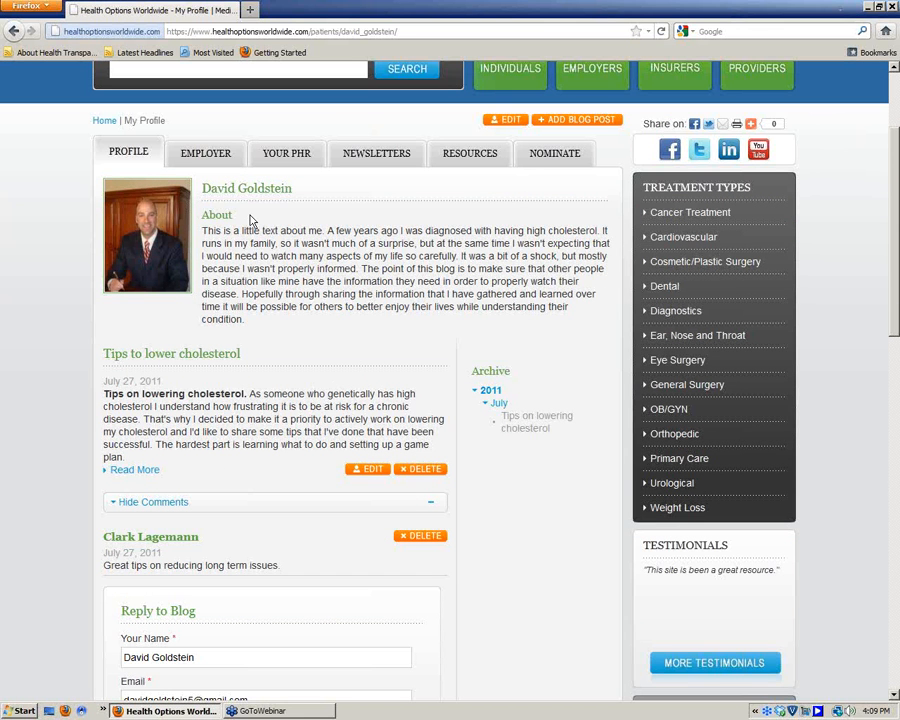
pyautogui.moveTo(386, 360)
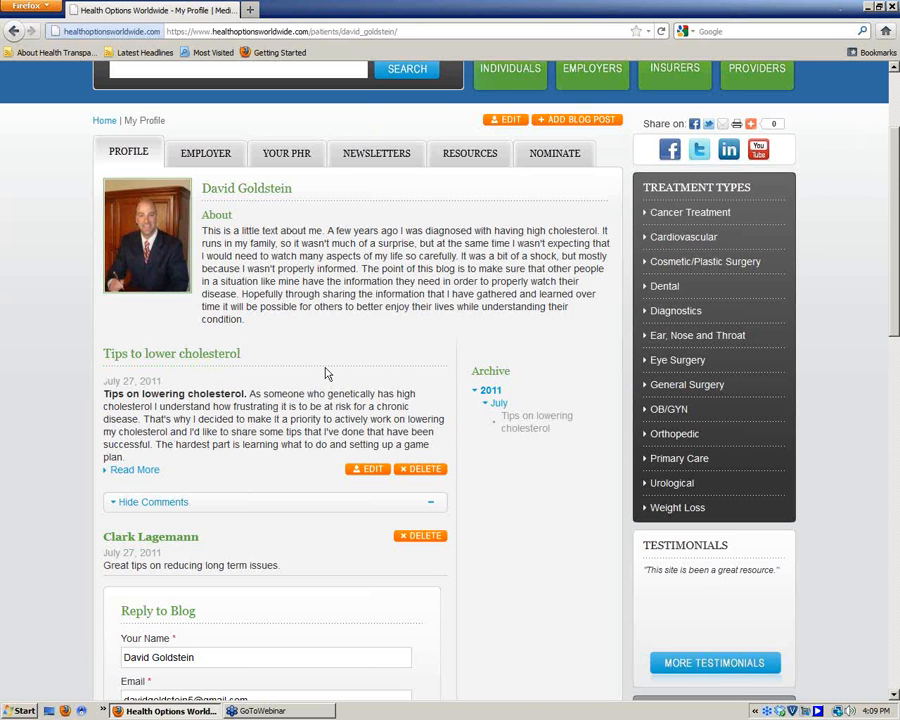
pyautogui.moveTo(220, 432)
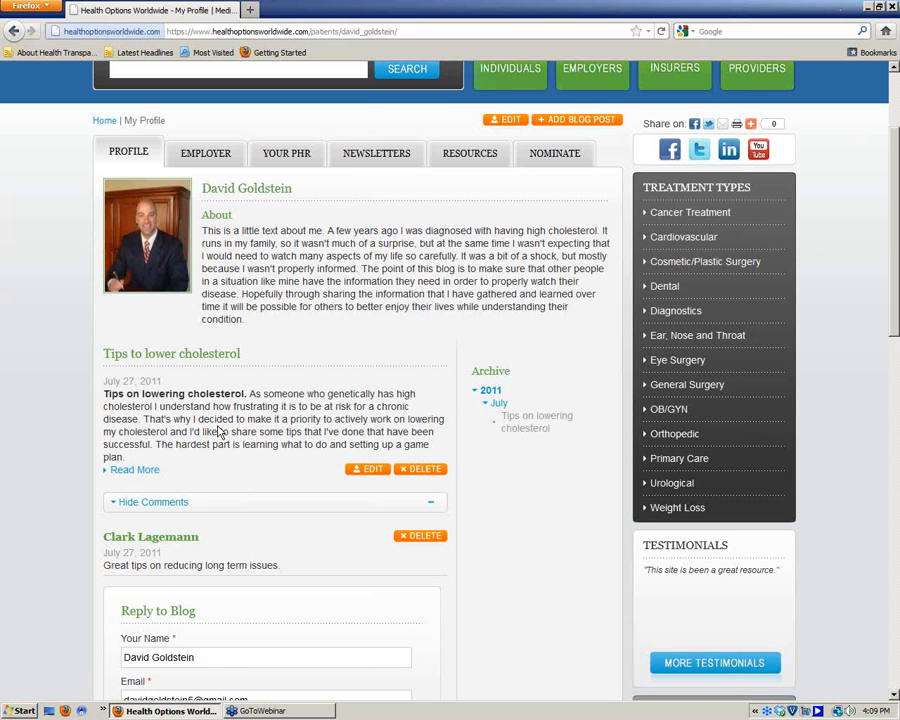
pyautogui.scroll(3)
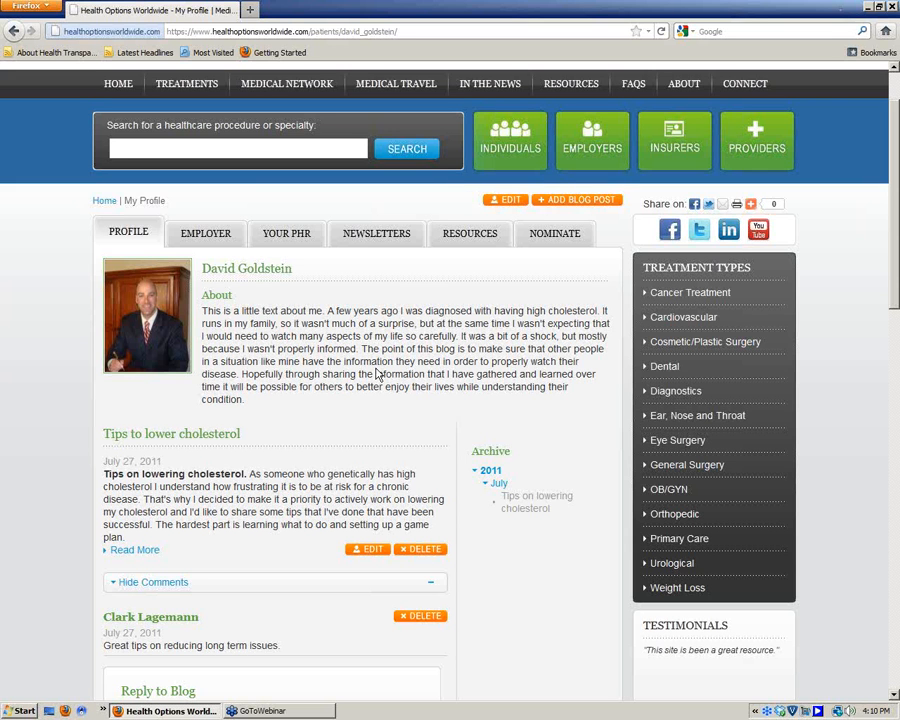
pyautogui.moveTo(298, 264)
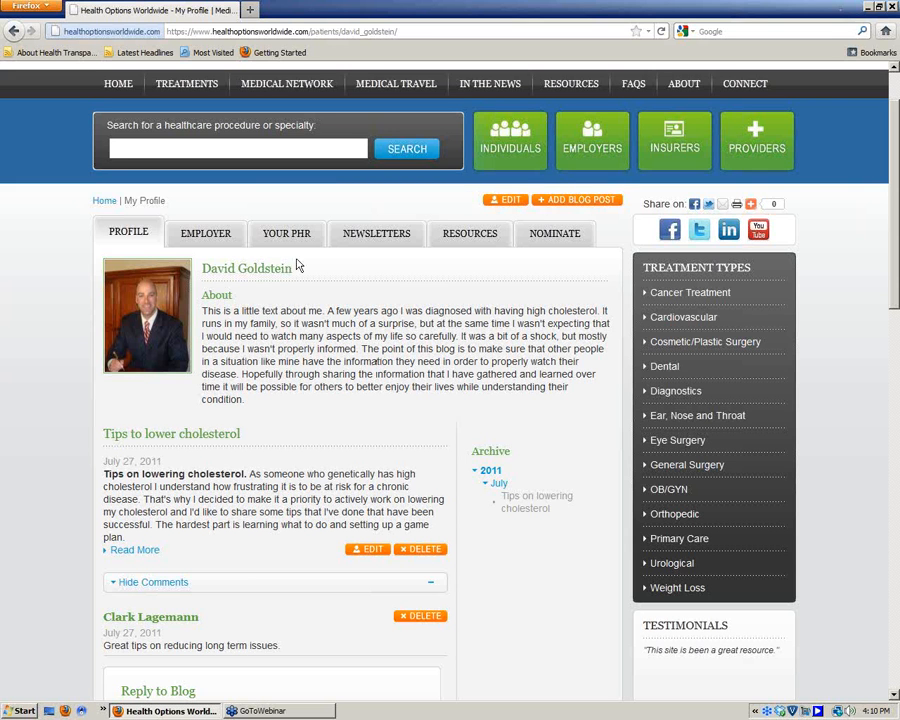
pyautogui.click(288, 232)
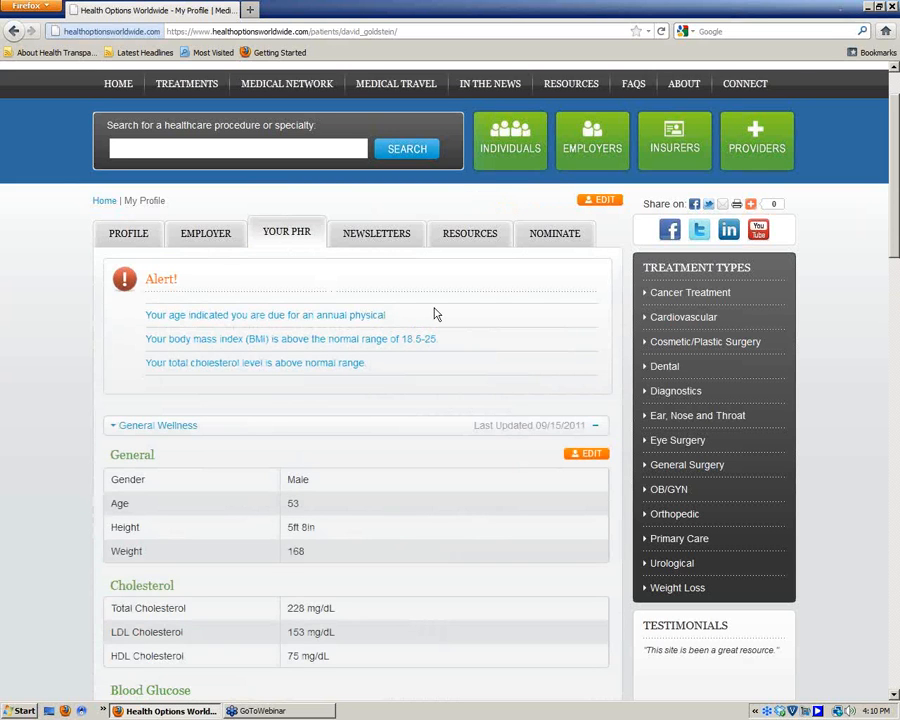
pyautogui.scroll(-3)
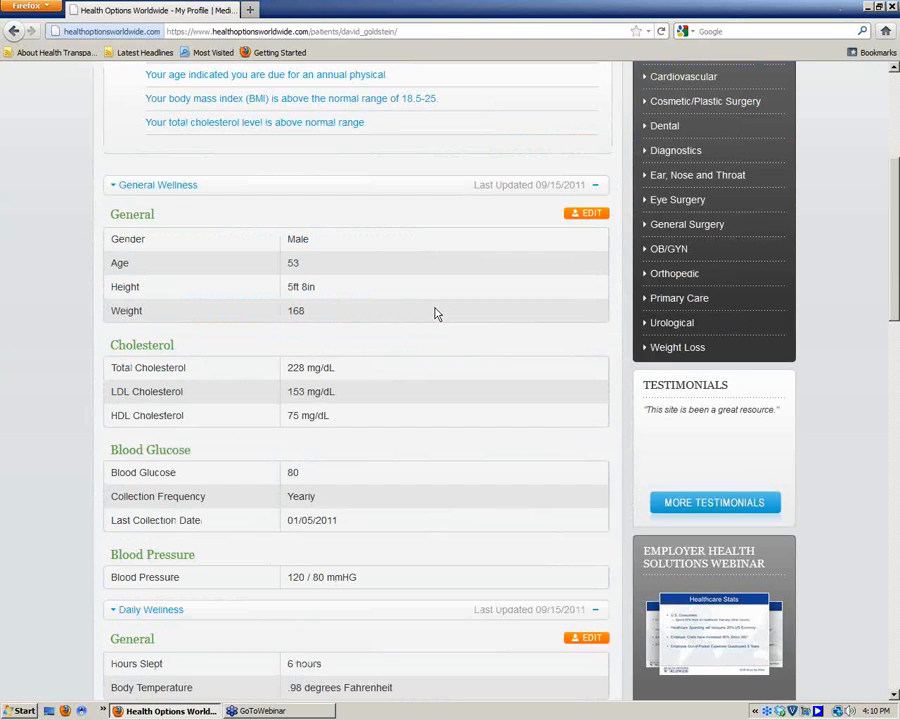
pyautogui.scroll(-3)
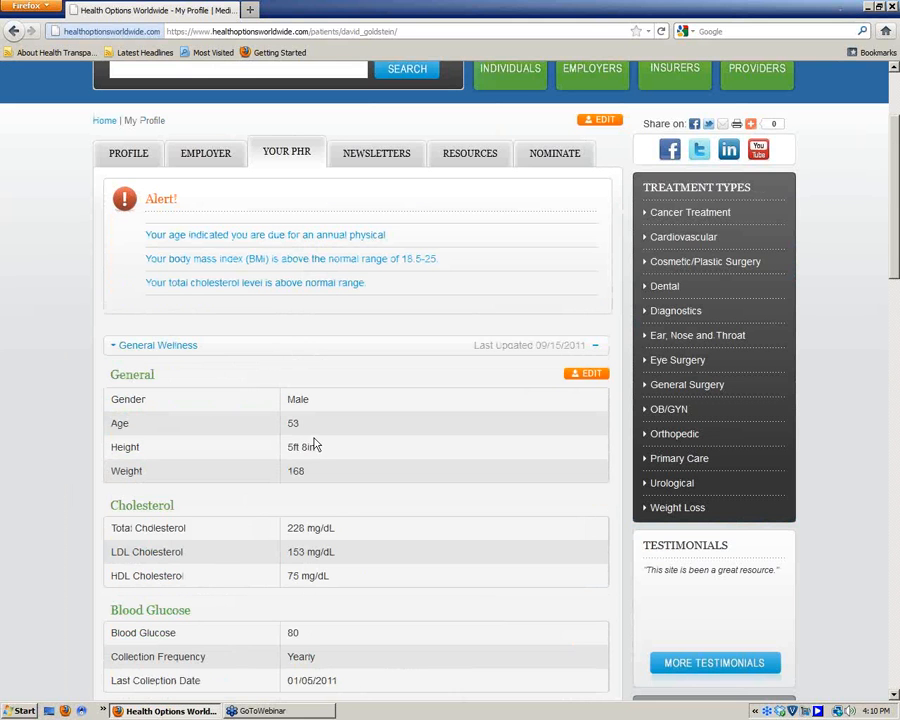
pyautogui.moveTo(4, 368)
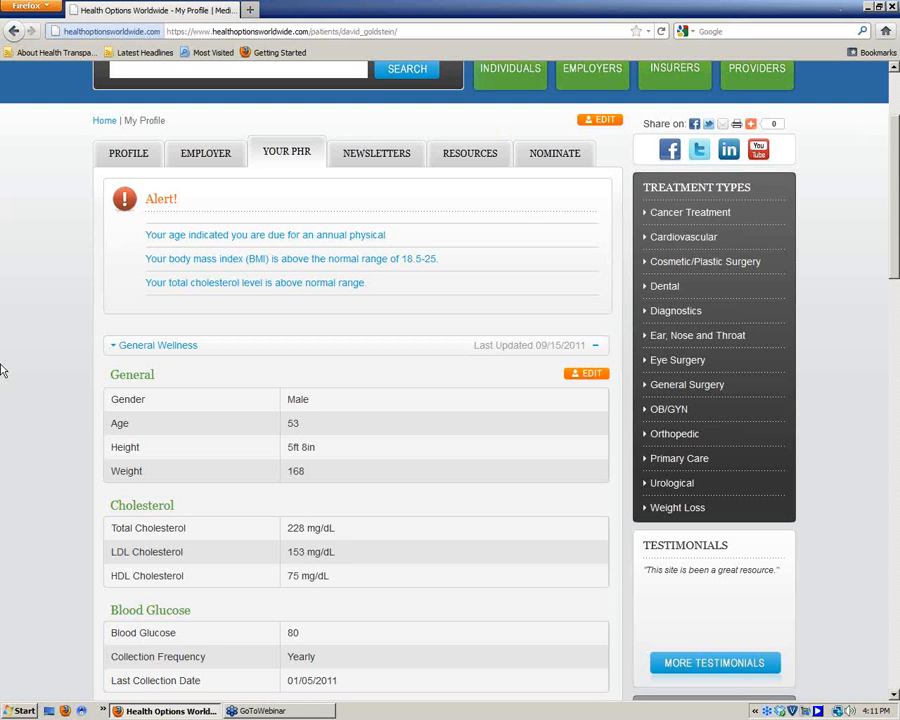
pyautogui.moveTo(8, 308)
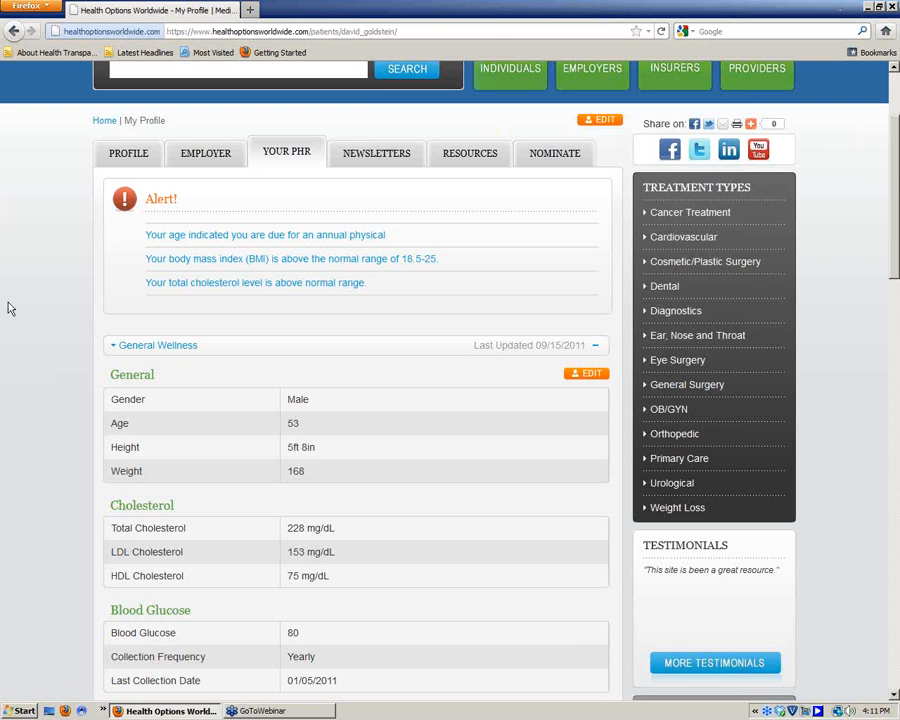
pyautogui.moveTo(4, 310)
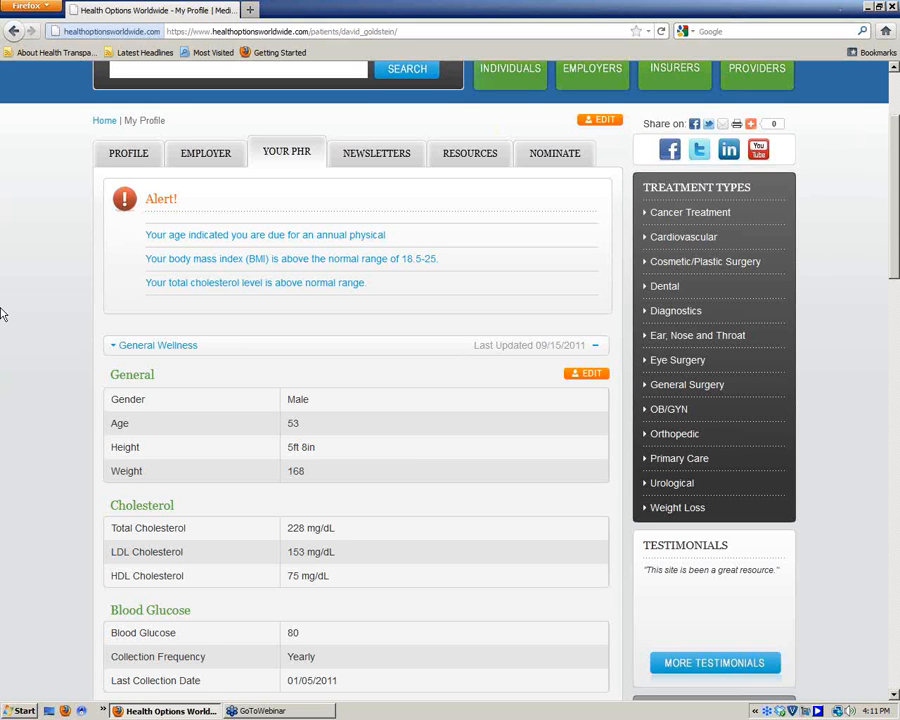
pyautogui.moveTo(44, 368)
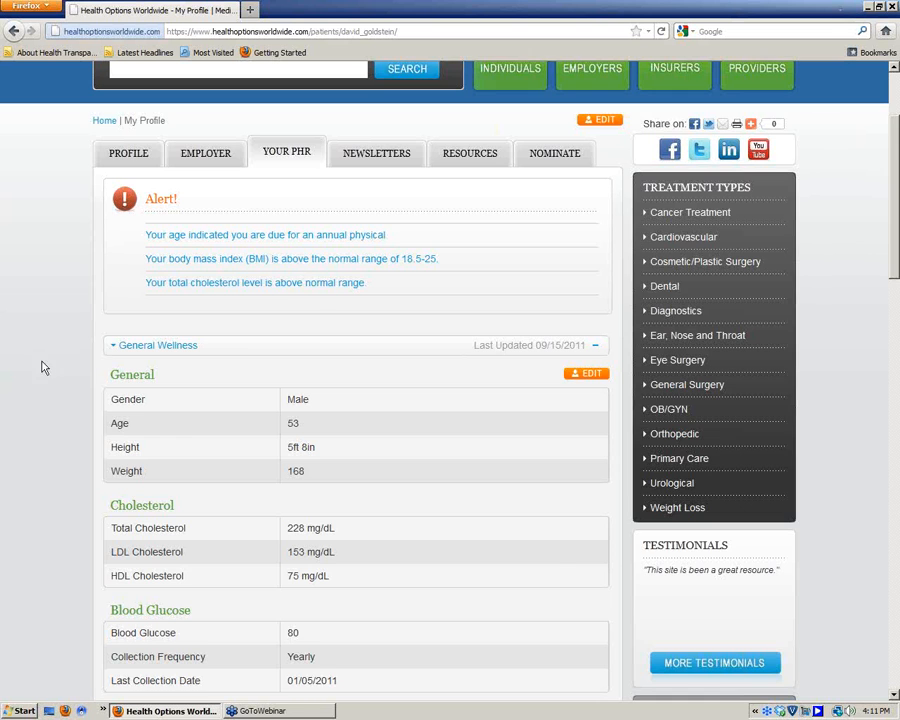
pyautogui.scroll(-3)
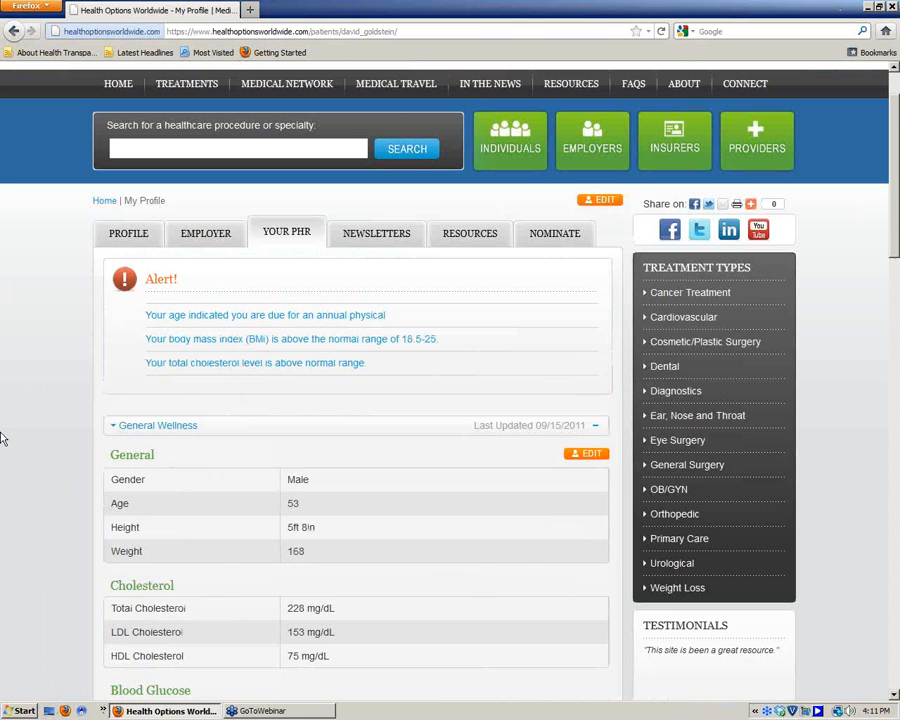
pyautogui.moveTo(16, 420)
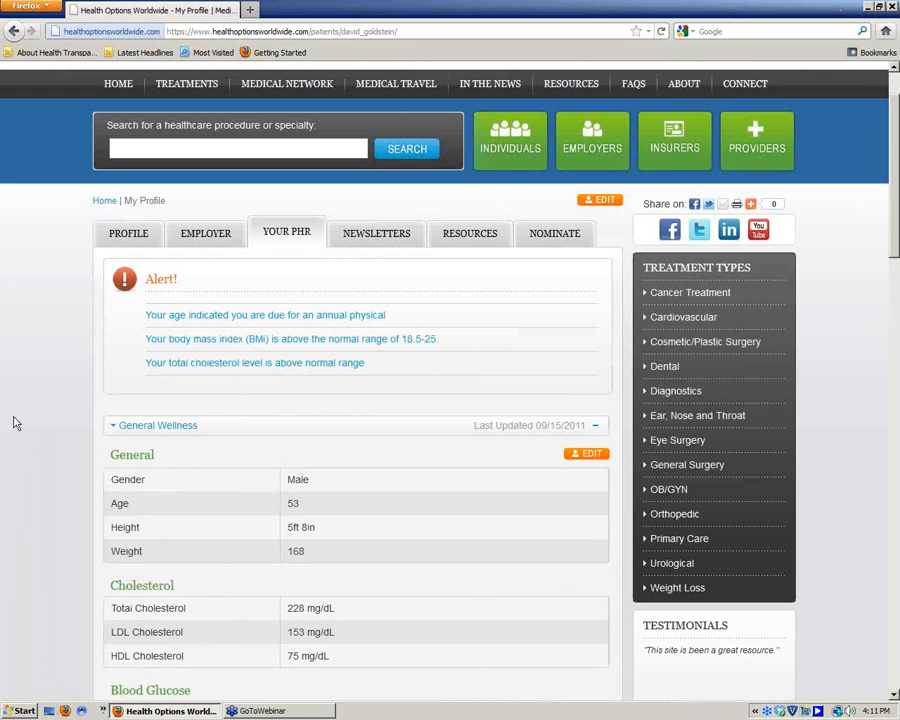
pyautogui.moveTo(88, 380)
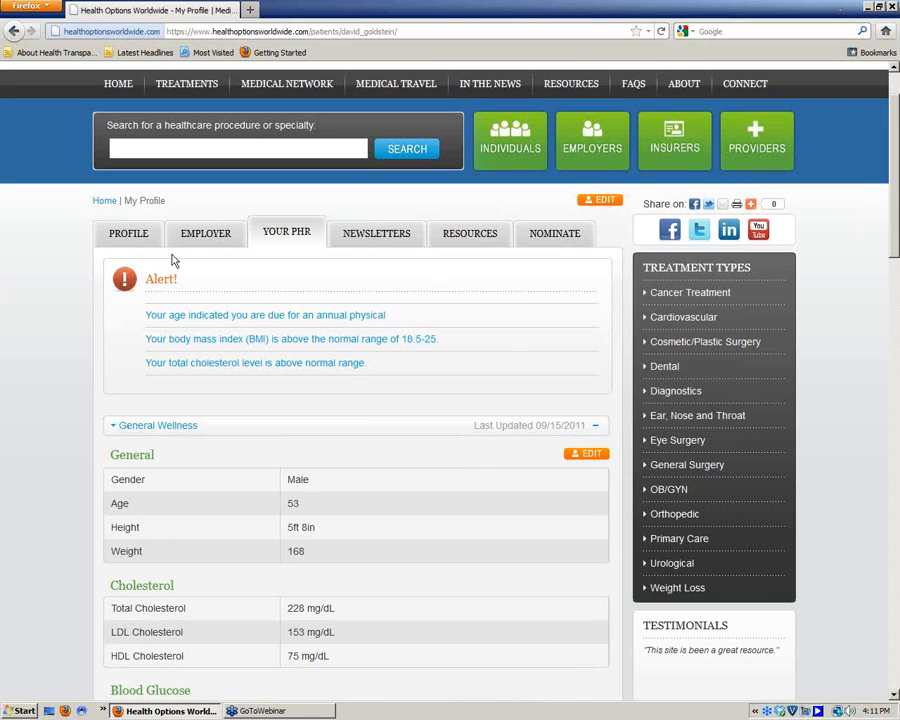
pyautogui.moveTo(252, 318)
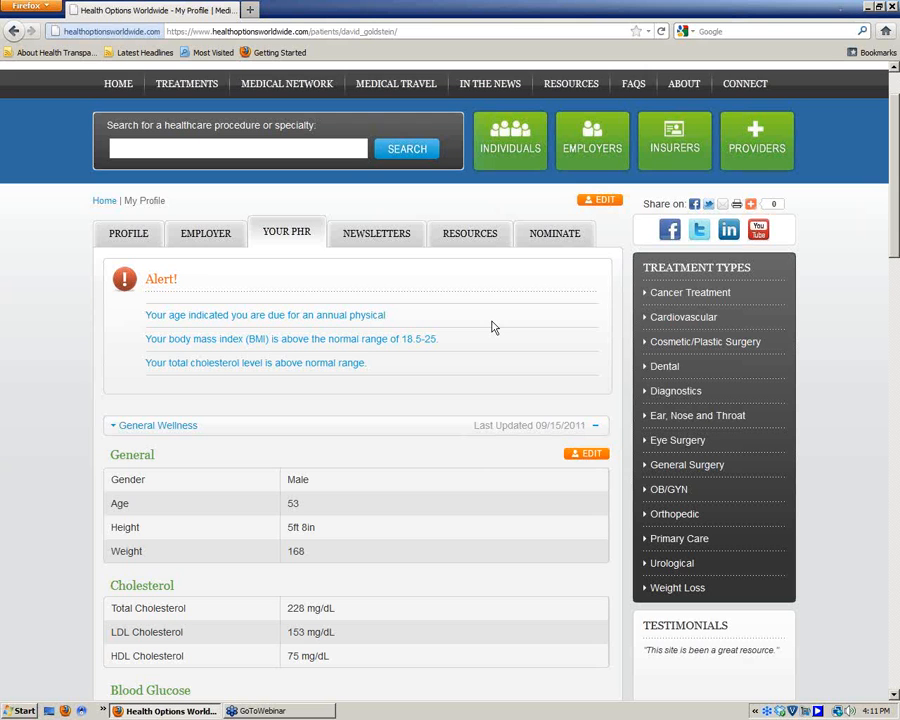
# Step: Read the high-cholesterol alert popup and follow its 'Click here to find a doctor' link
pyautogui.click(256, 362)
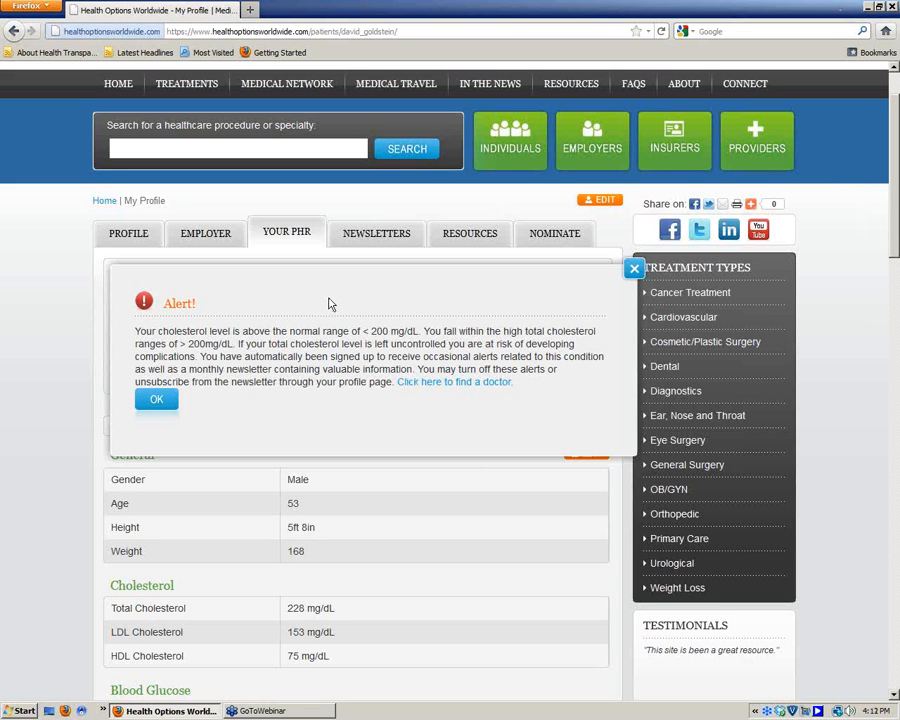
pyautogui.moveTo(474, 390)
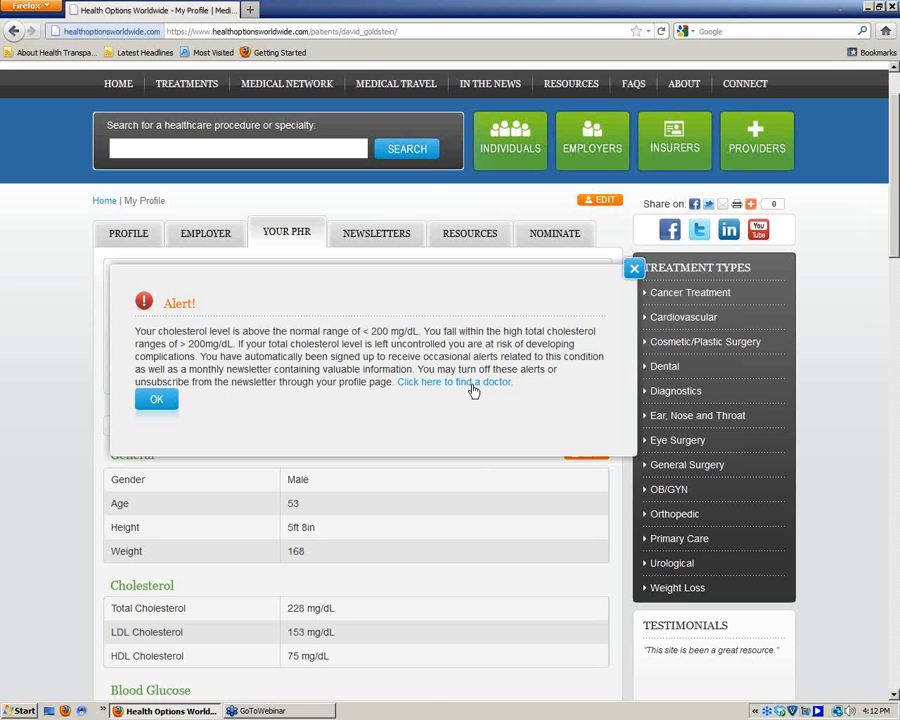
pyautogui.click(454, 382)
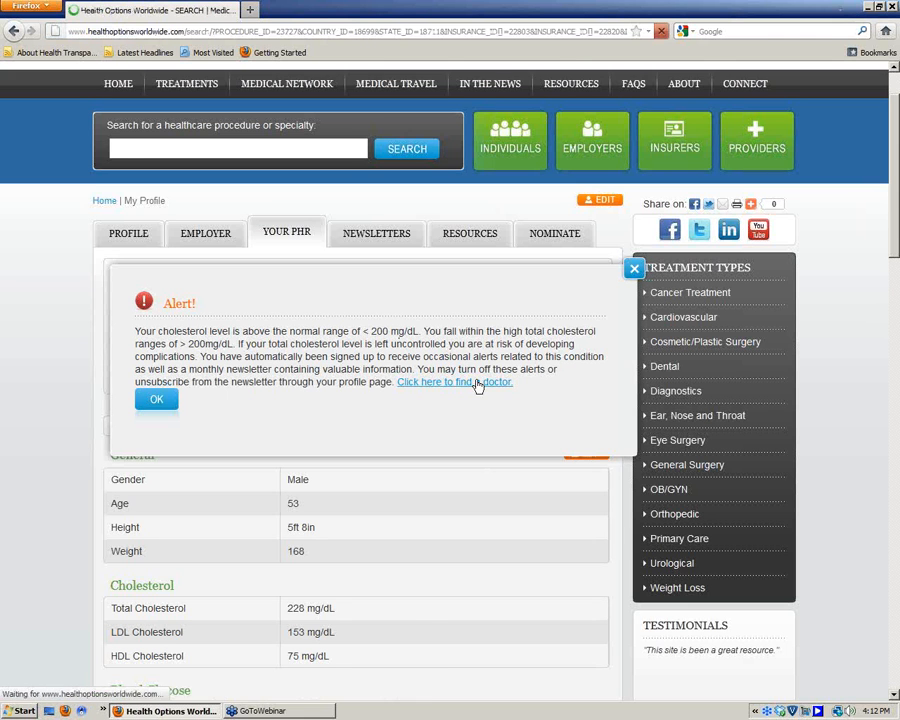
# Step: Open the Scheduled Visit (Cholesterol Testing) result listing Dr. John Smith's details
pyautogui.click(156, 400)
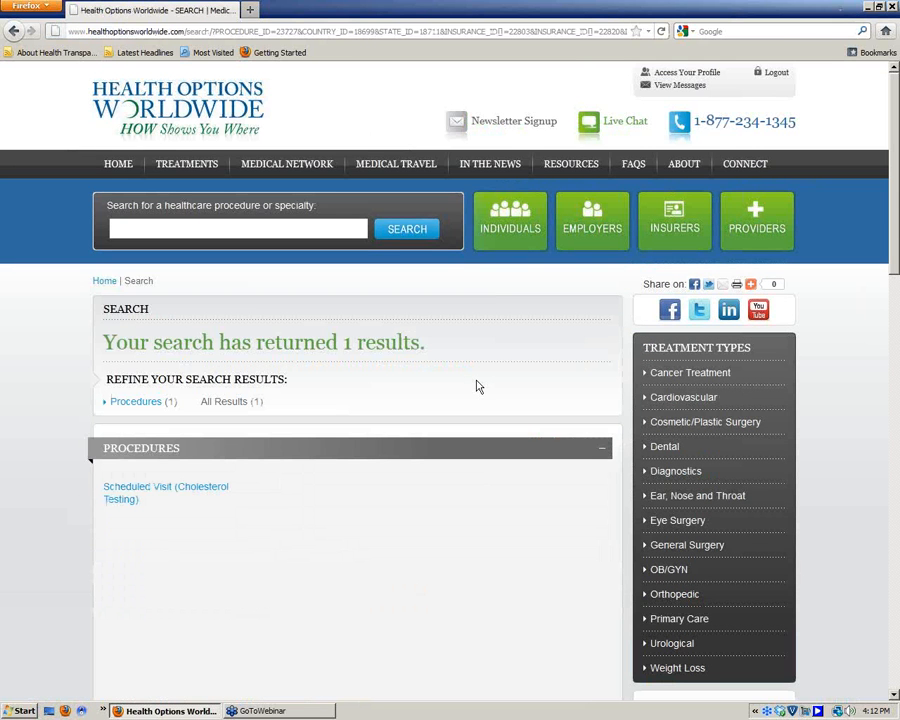
pyautogui.moveTo(464, 380)
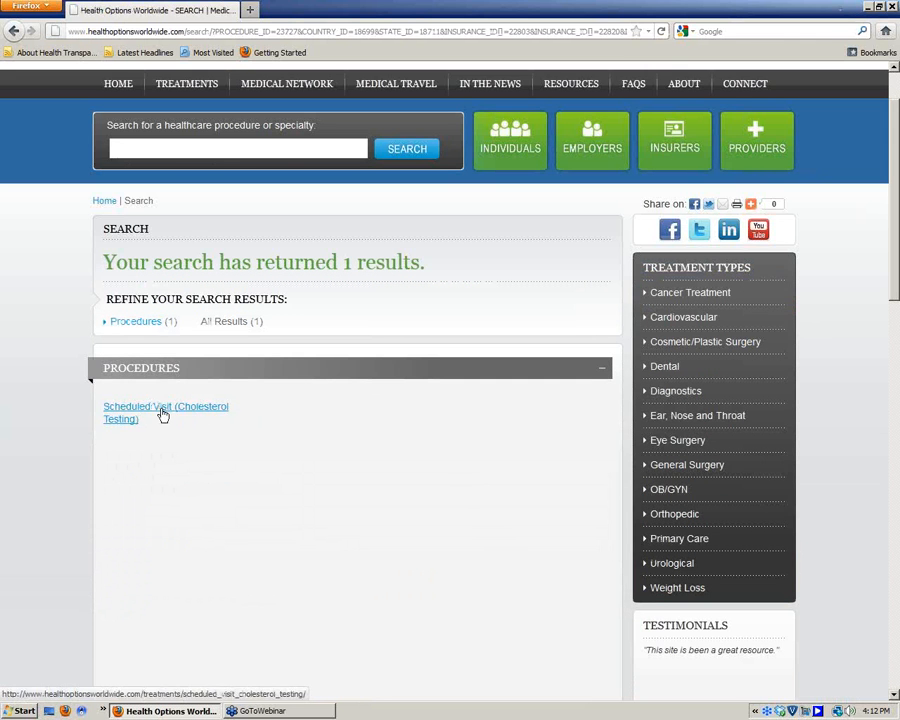
pyautogui.click(164, 412)
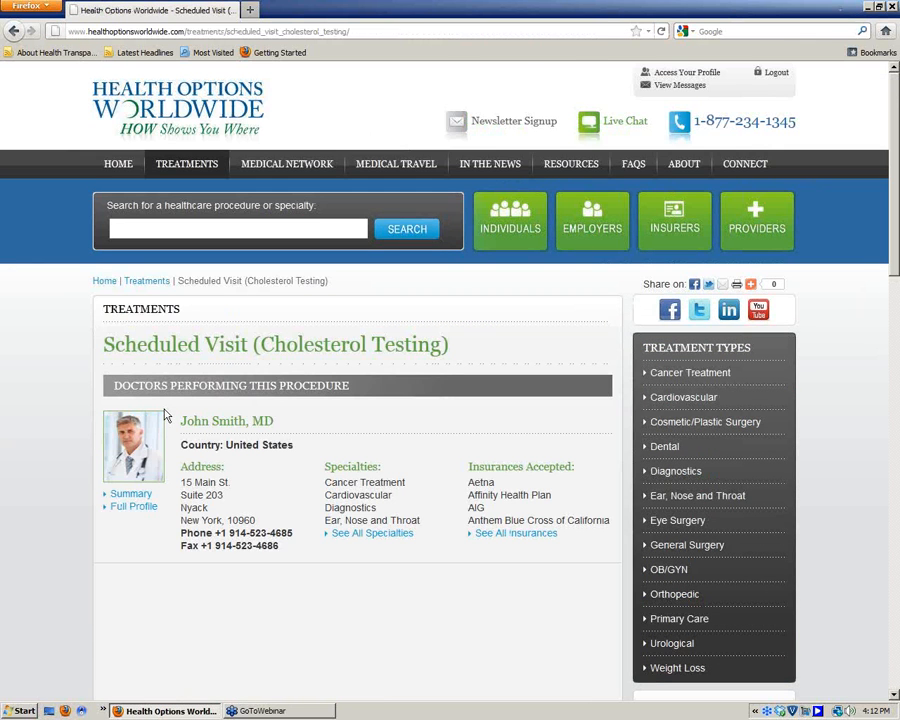
pyautogui.moveTo(366, 412)
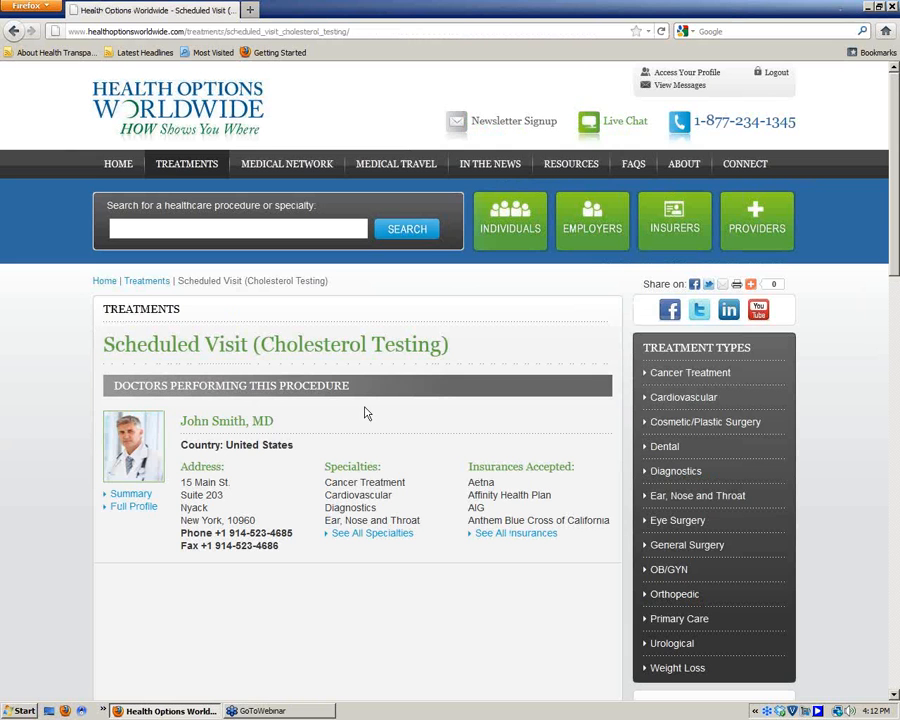
pyautogui.scroll(-3)
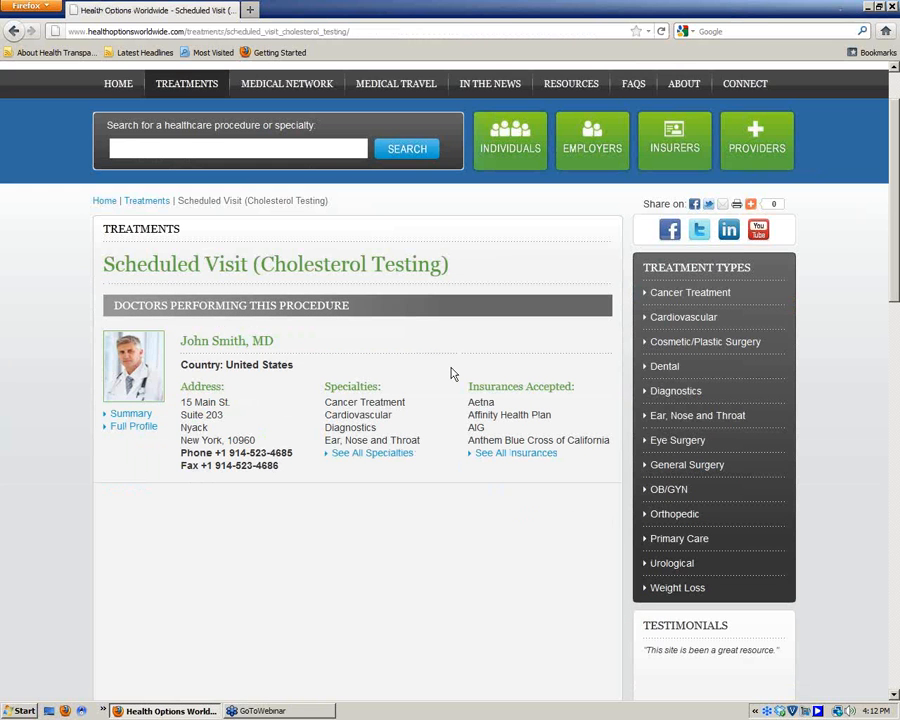
pyautogui.moveTo(156, 544)
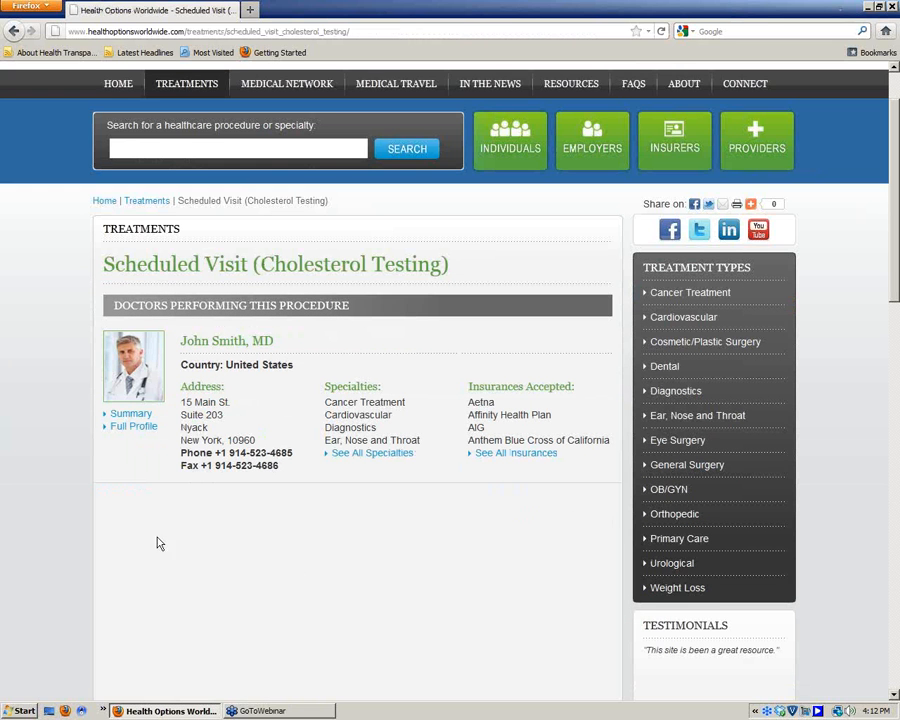
pyautogui.moveTo(430, 348)
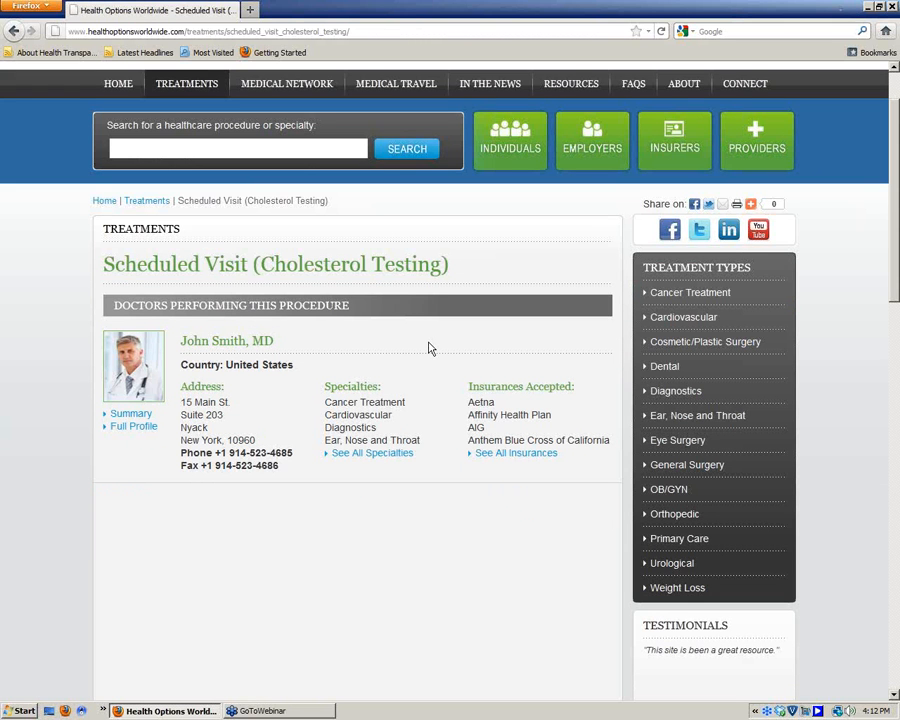
pyautogui.moveTo(276, 444)
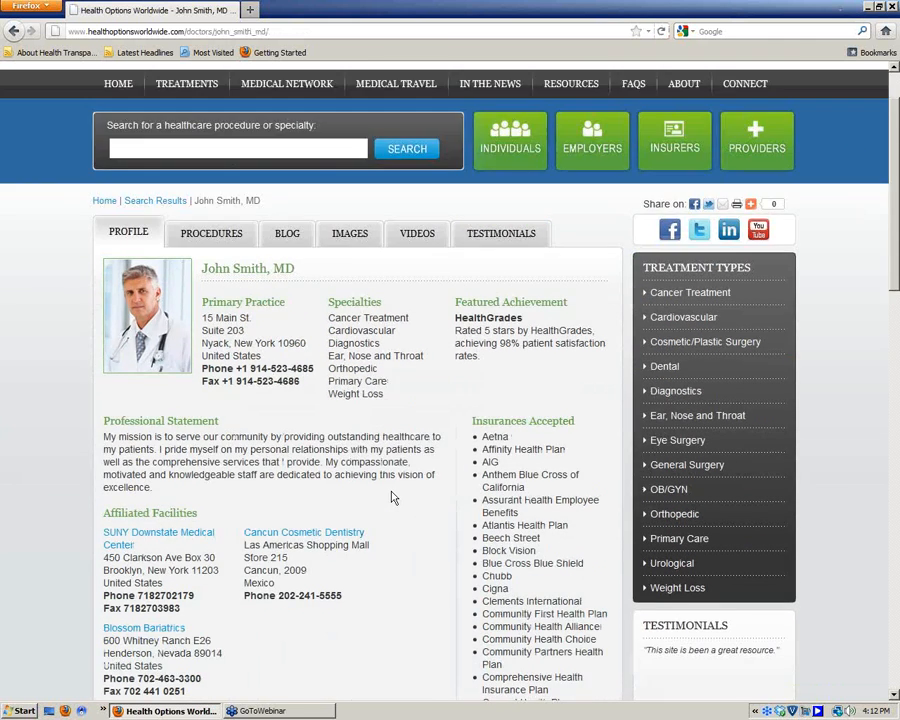
pyautogui.scroll(-3)
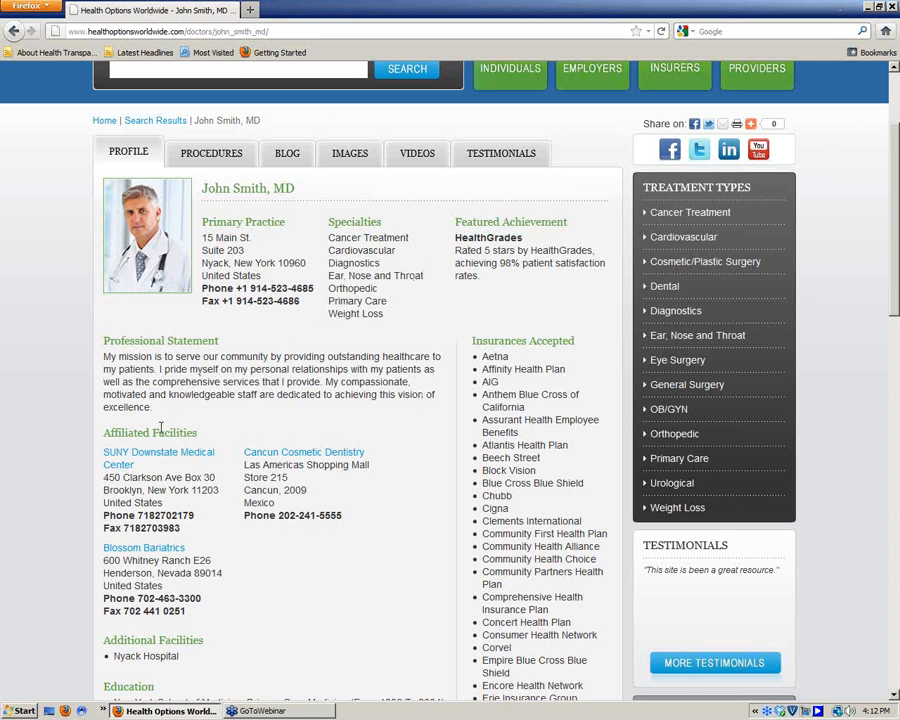
pyautogui.scroll(-3)
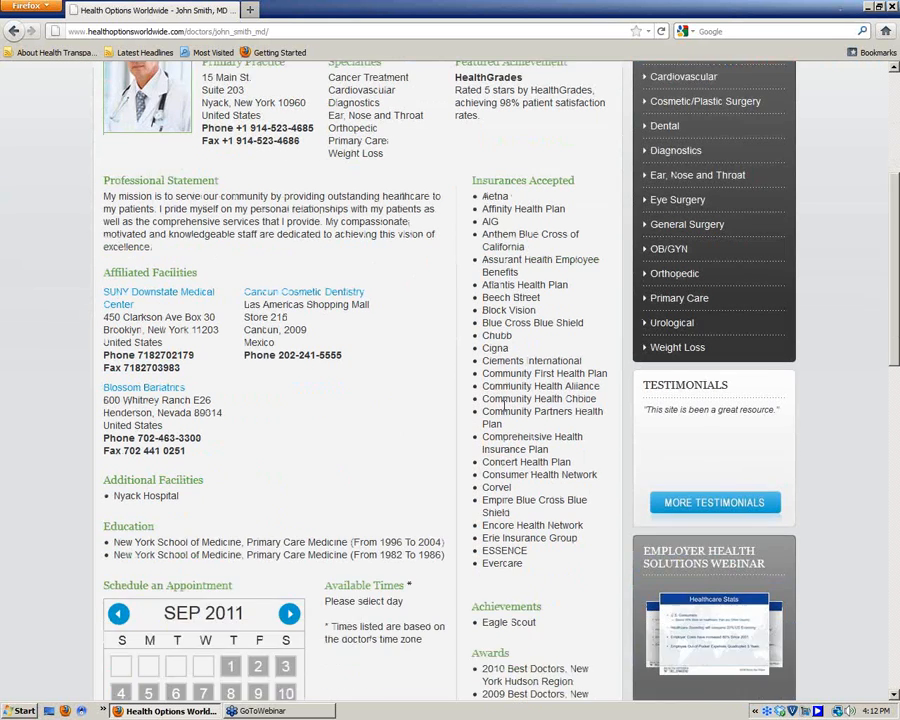
pyautogui.scroll(-3)
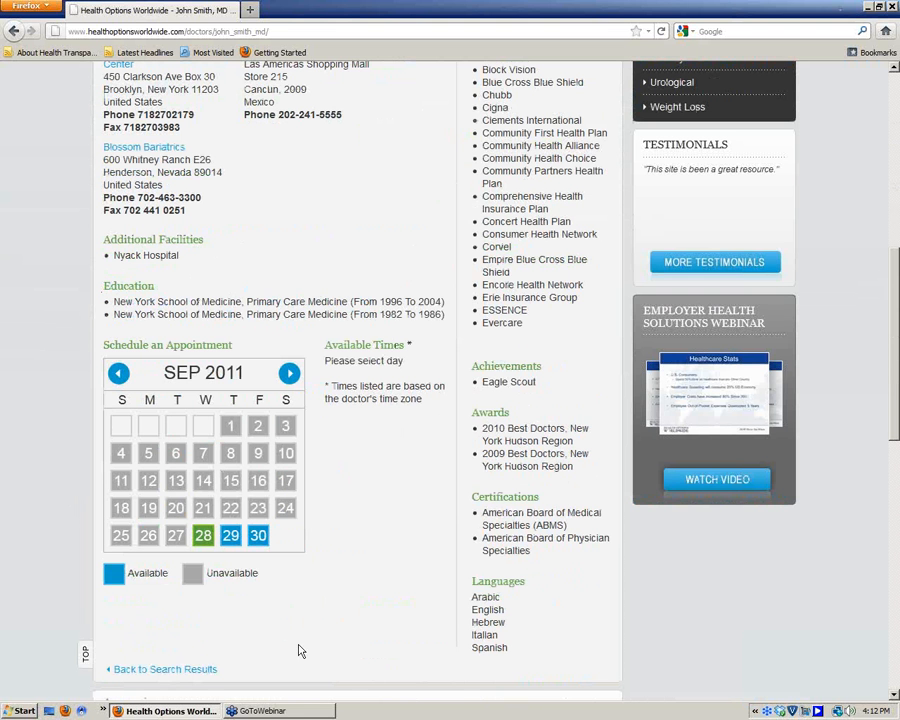
pyautogui.click(230, 536)
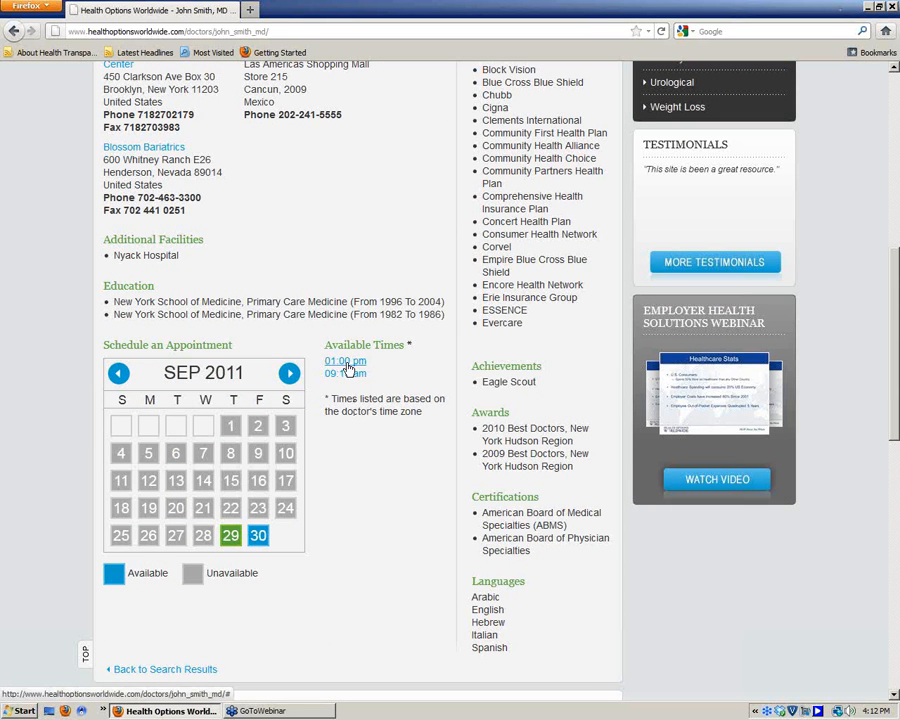
pyautogui.click(344, 360)
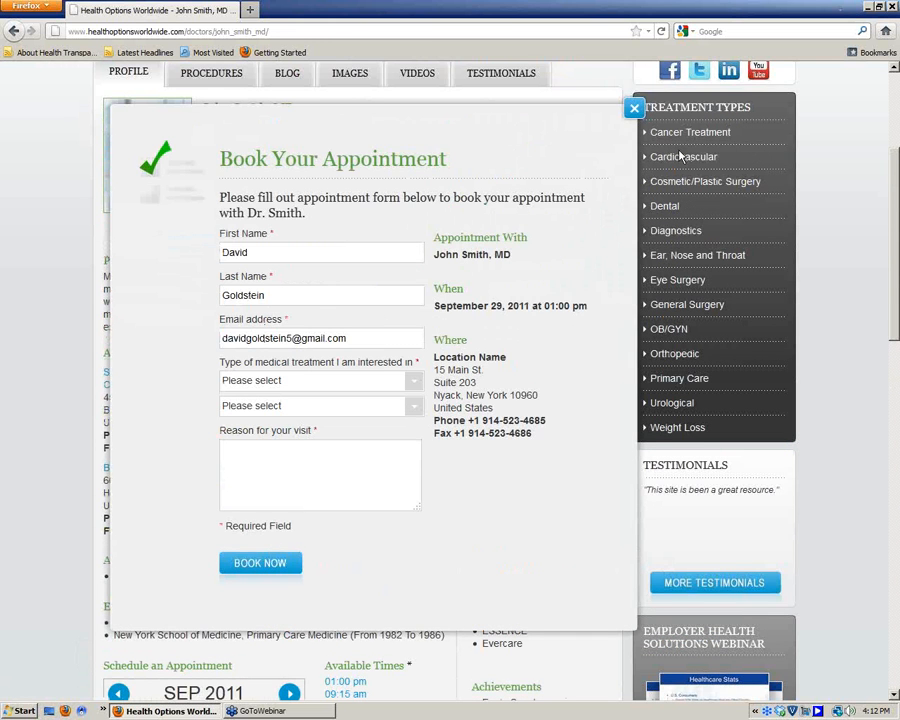
pyautogui.click(634, 108)
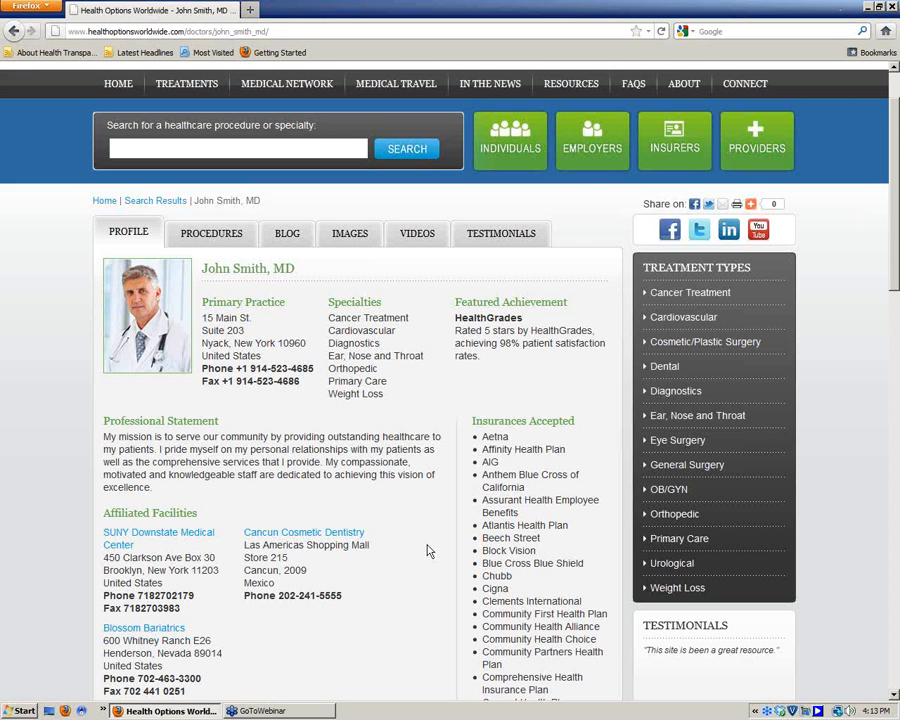
pyautogui.moveTo(212, 232)
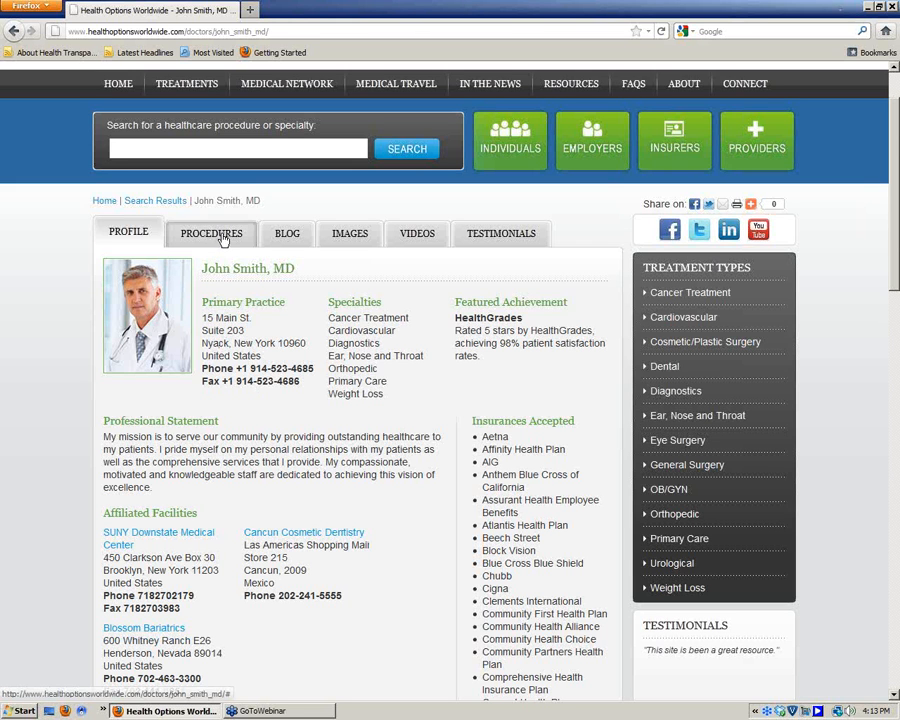
pyautogui.moveTo(230, 240)
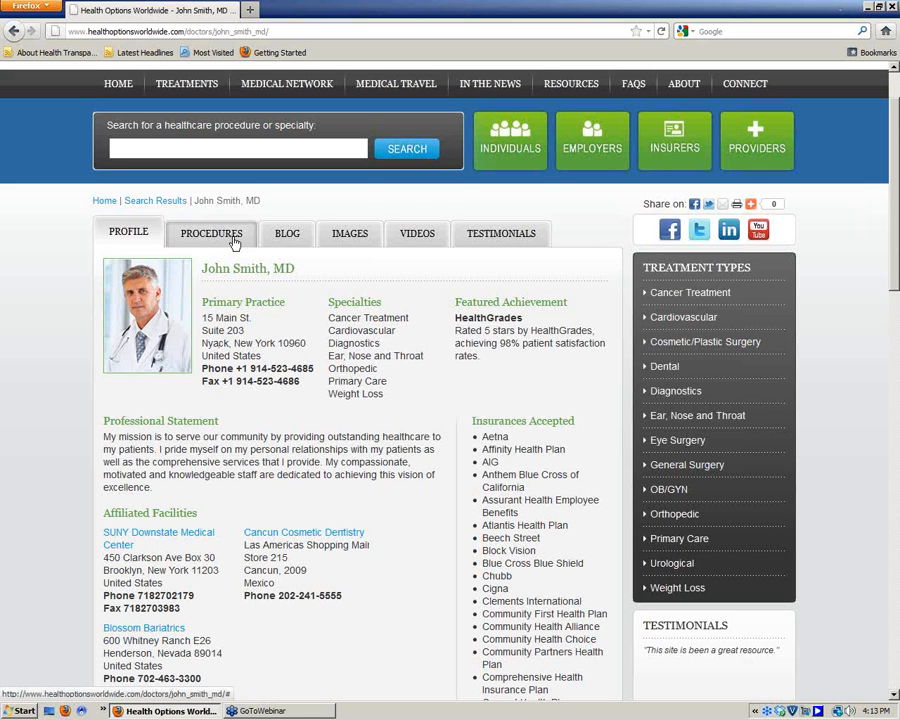
# Step: View Dr. Smith's Procedures list with price ranges for categories like cancer treatment and cardiovascular
pyautogui.click(212, 232)
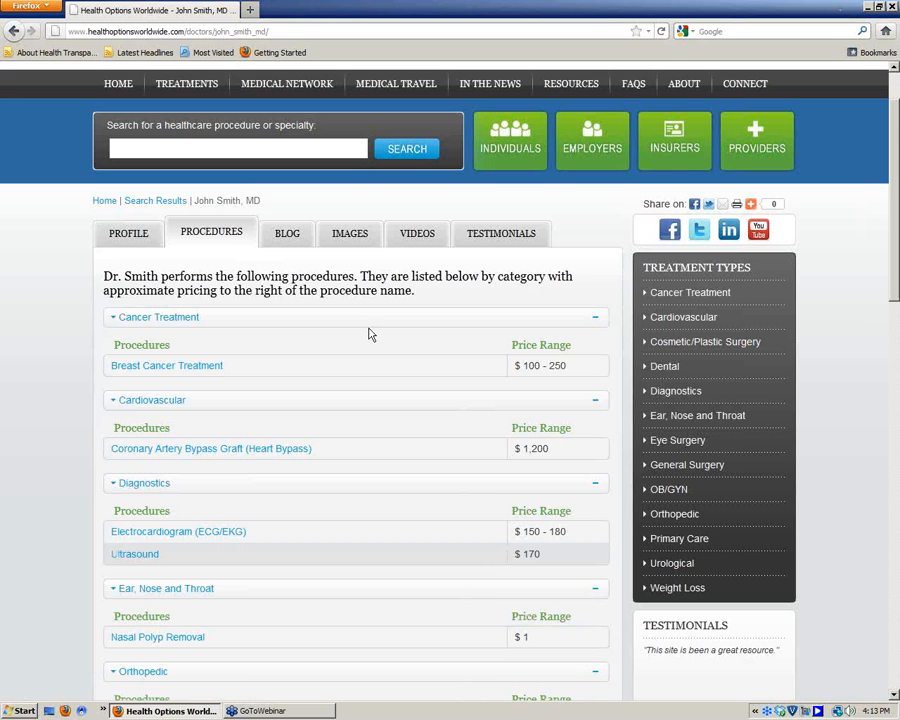
pyautogui.scroll(-3)
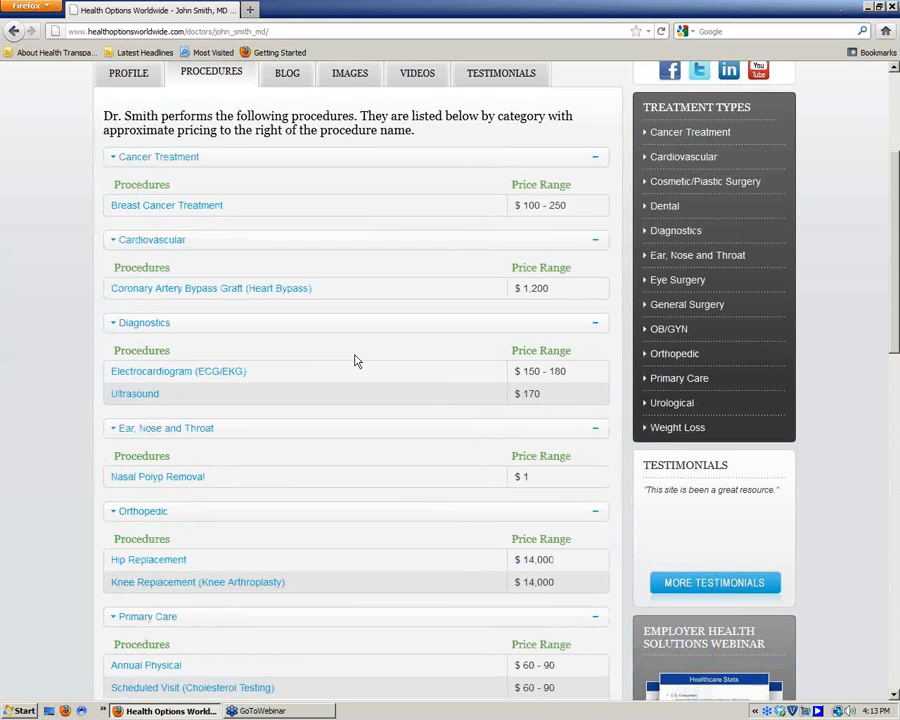
pyautogui.scroll(3)
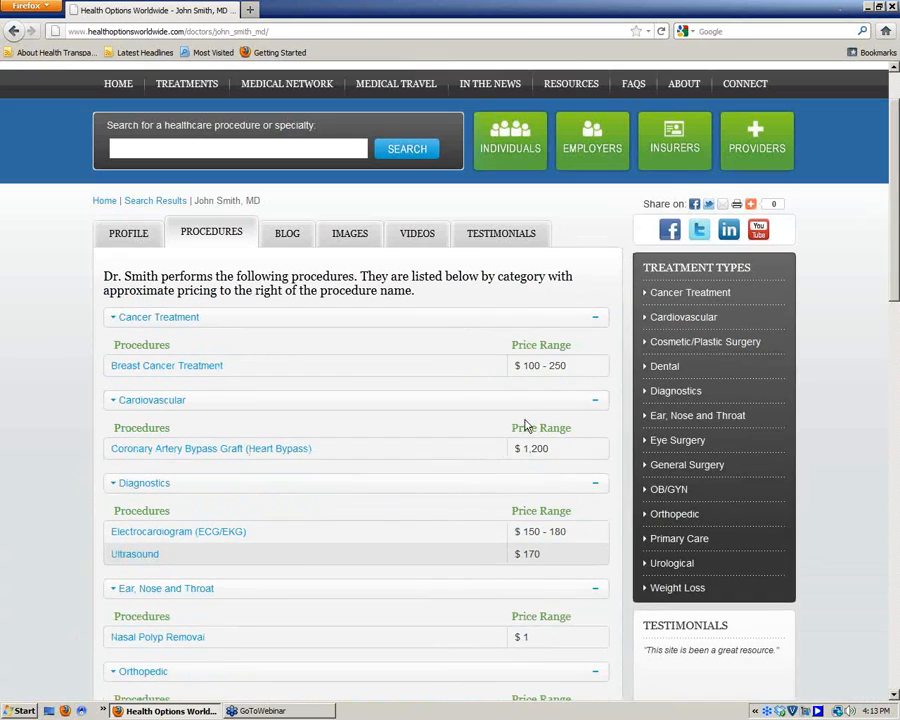
pyautogui.scroll(3)
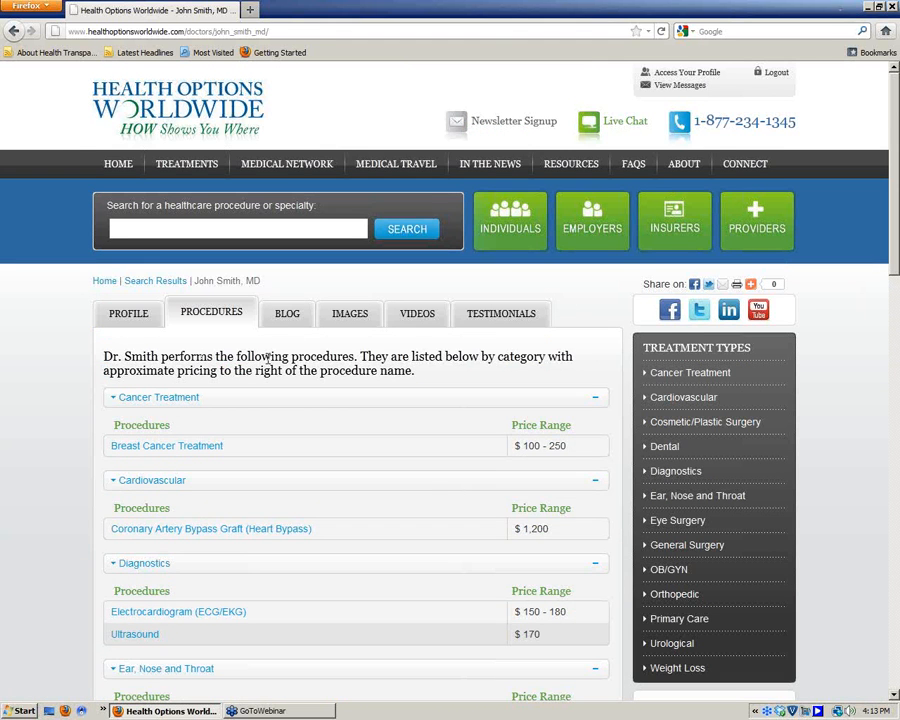
# Step: View Dr. Smith's Blog, Videos and Testimonials tabs, ending on patient testimonials
pyautogui.click(288, 312)
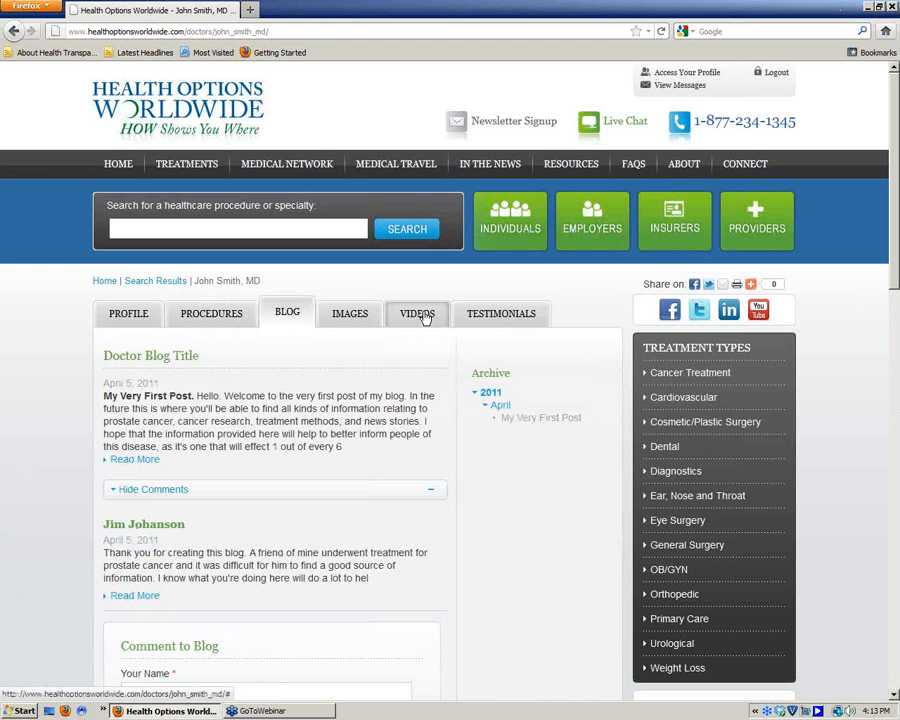
pyautogui.click(416, 312)
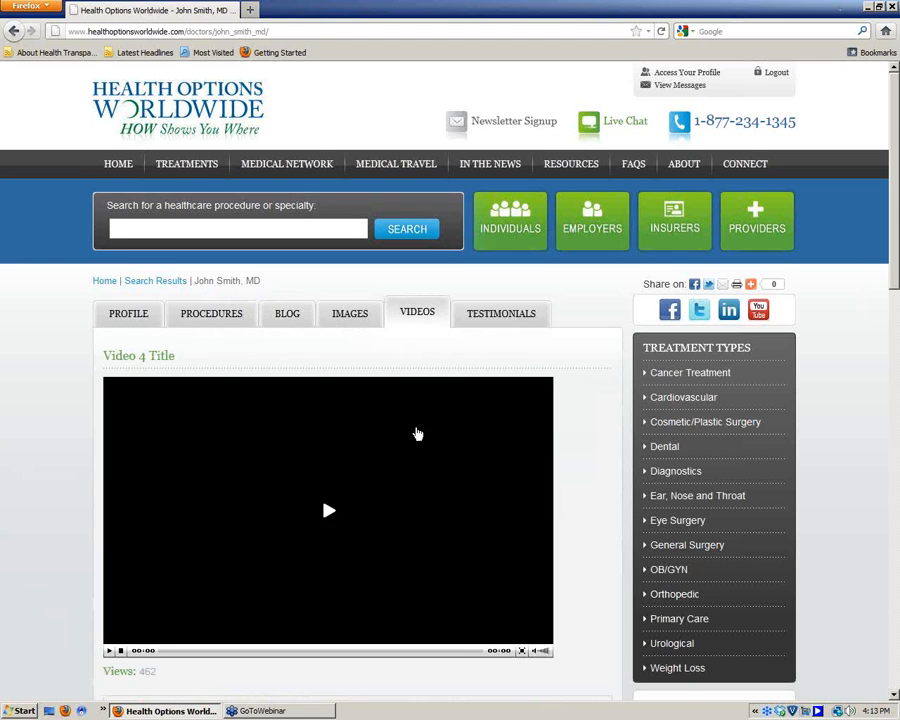
pyautogui.scroll(-3)
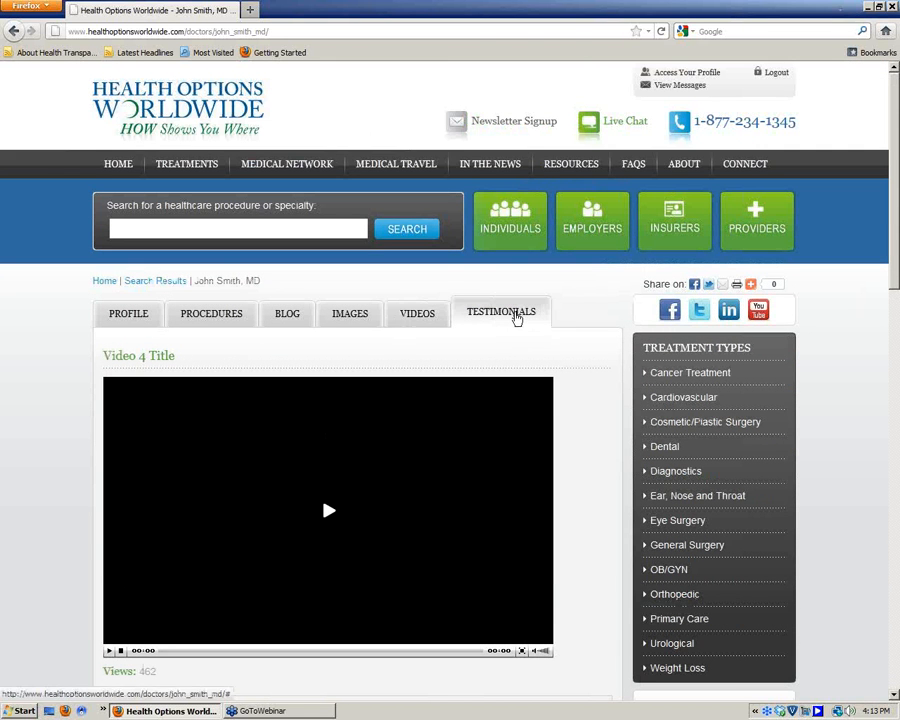
pyautogui.click(500, 312)
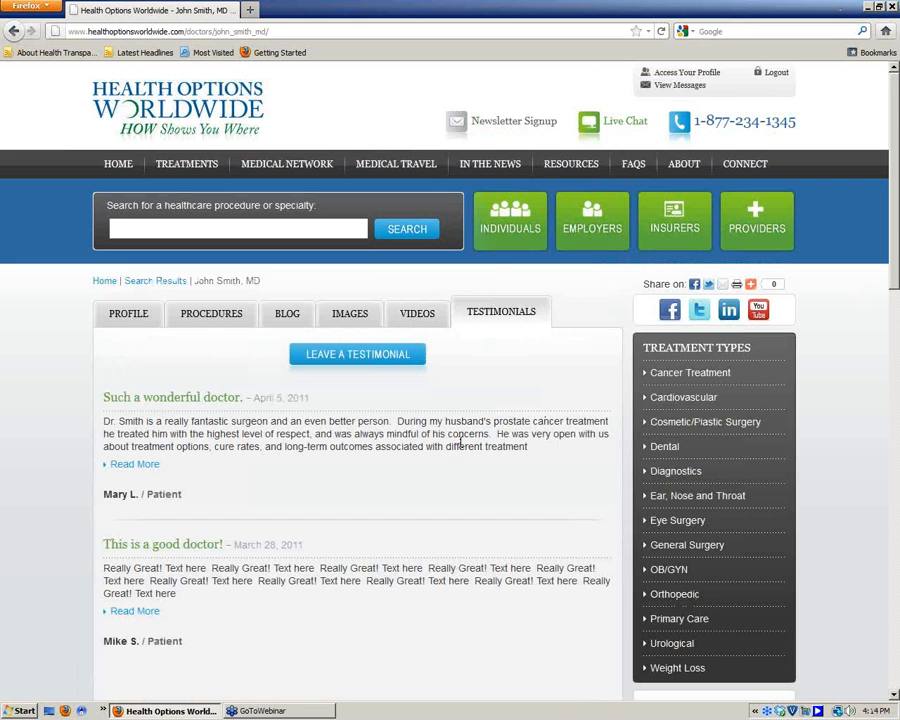
pyautogui.moveTo(444, 502)
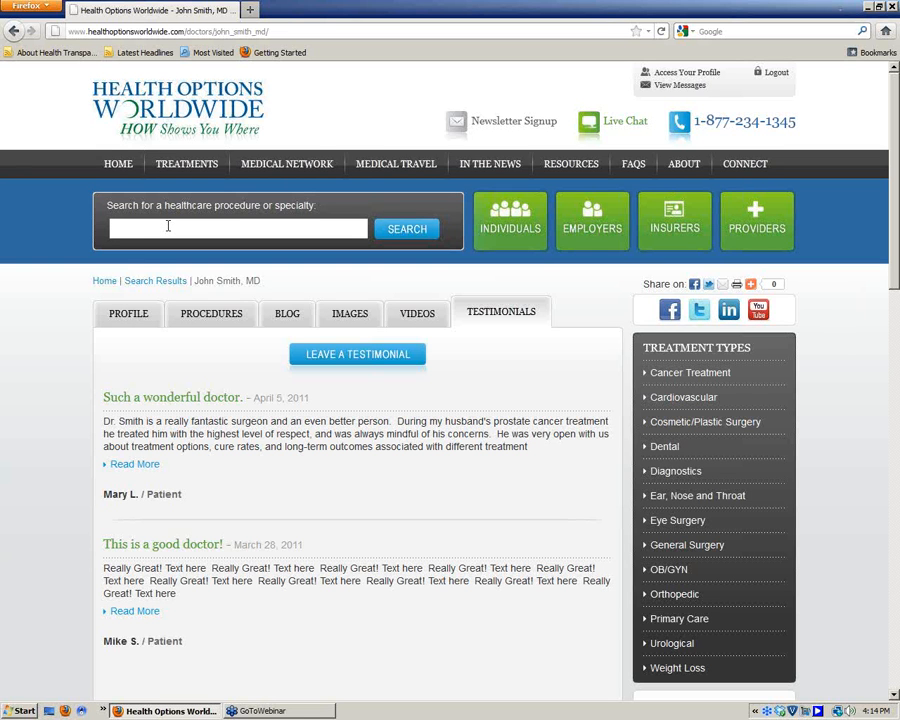
# Step: Search for 'heart bypass' and browse the 10 results down to the Artery Bypass procedure
pyautogui.write('heart bypas')
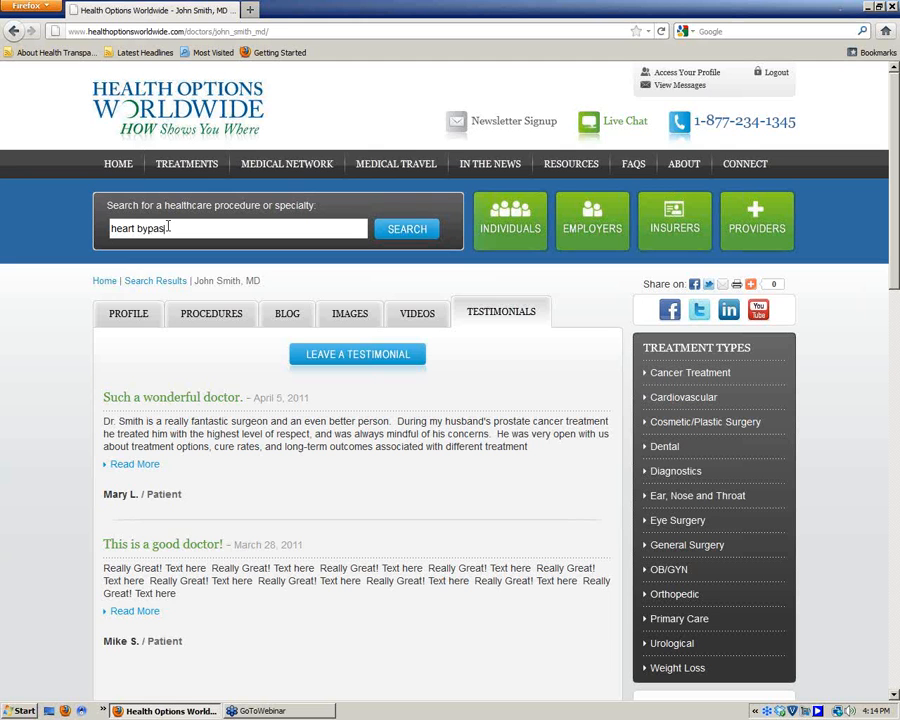
pyautogui.click(406, 228)
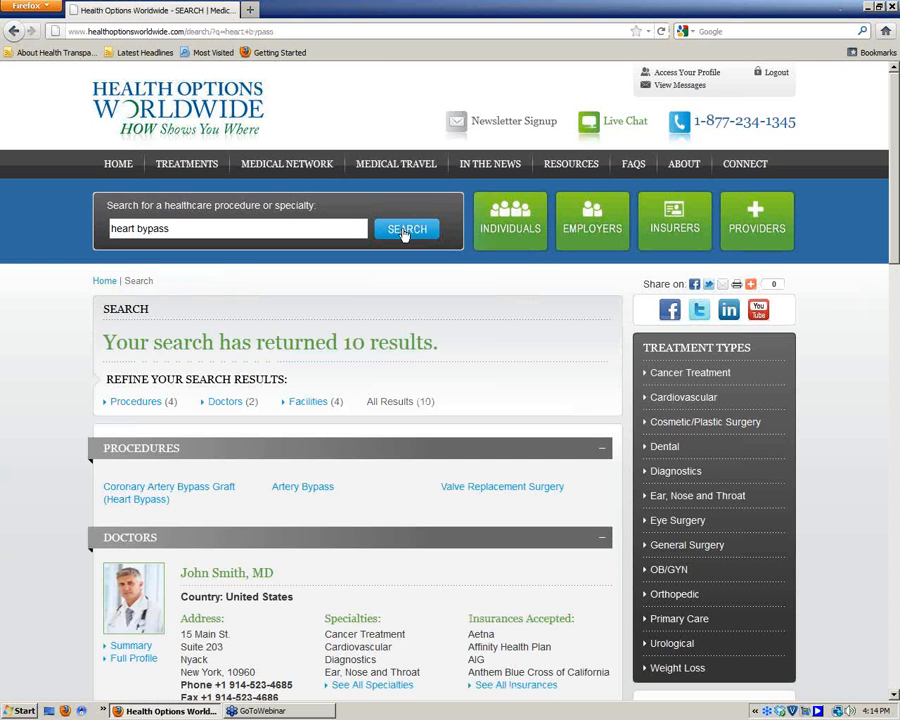
pyautogui.moveTo(400, 236)
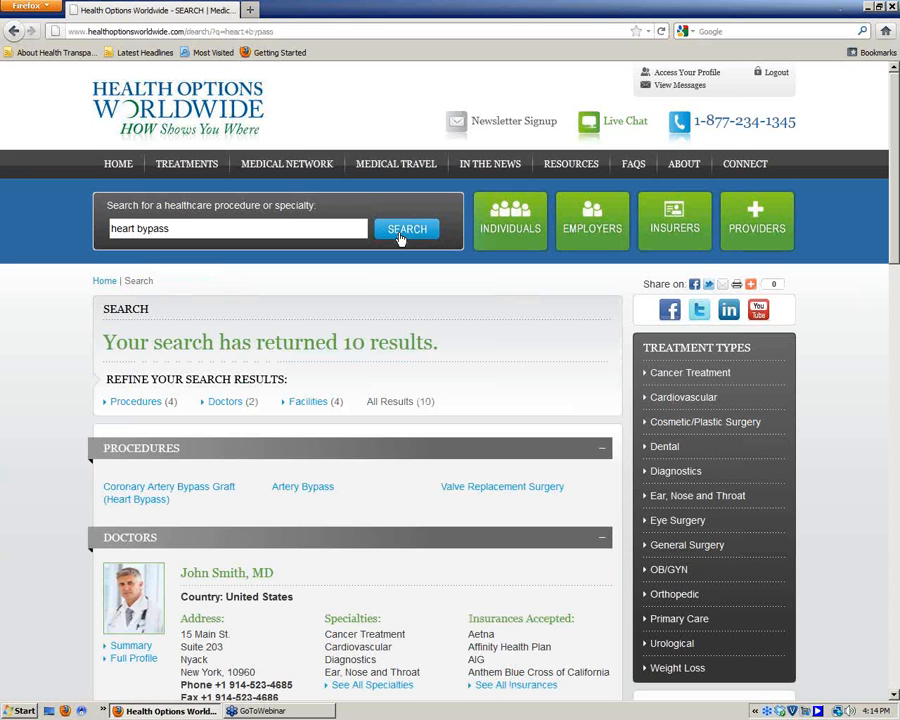
pyautogui.moveTo(288, 228)
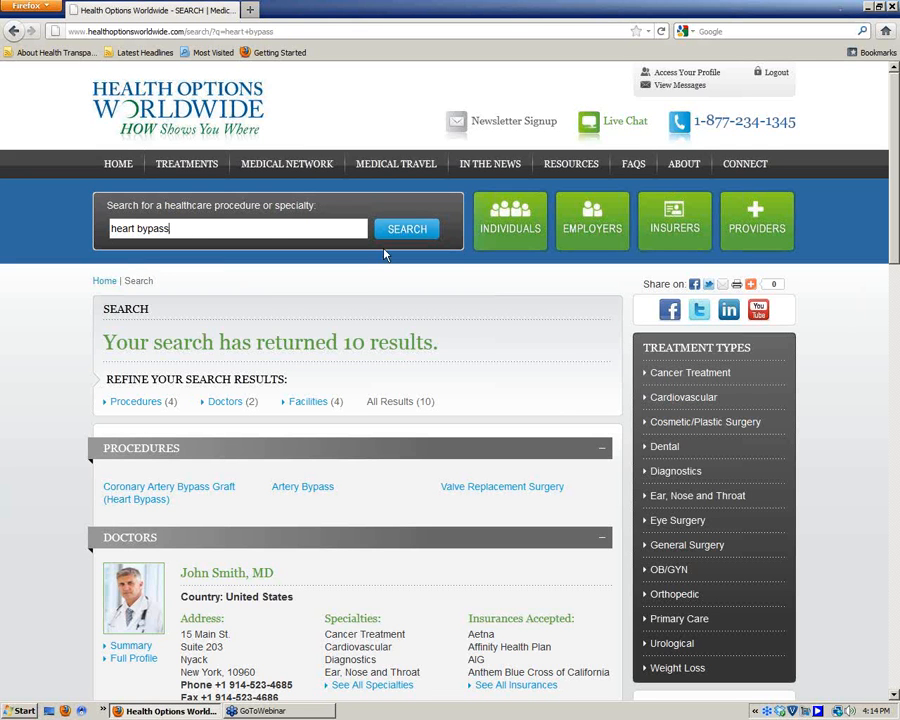
pyautogui.moveTo(480, 308)
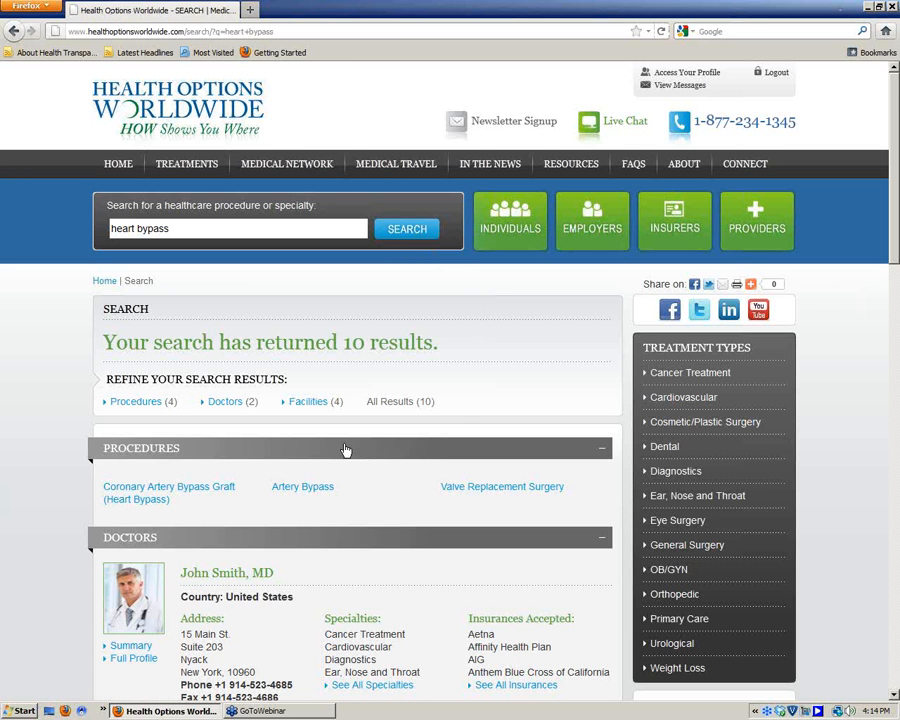
pyautogui.scroll(-3)
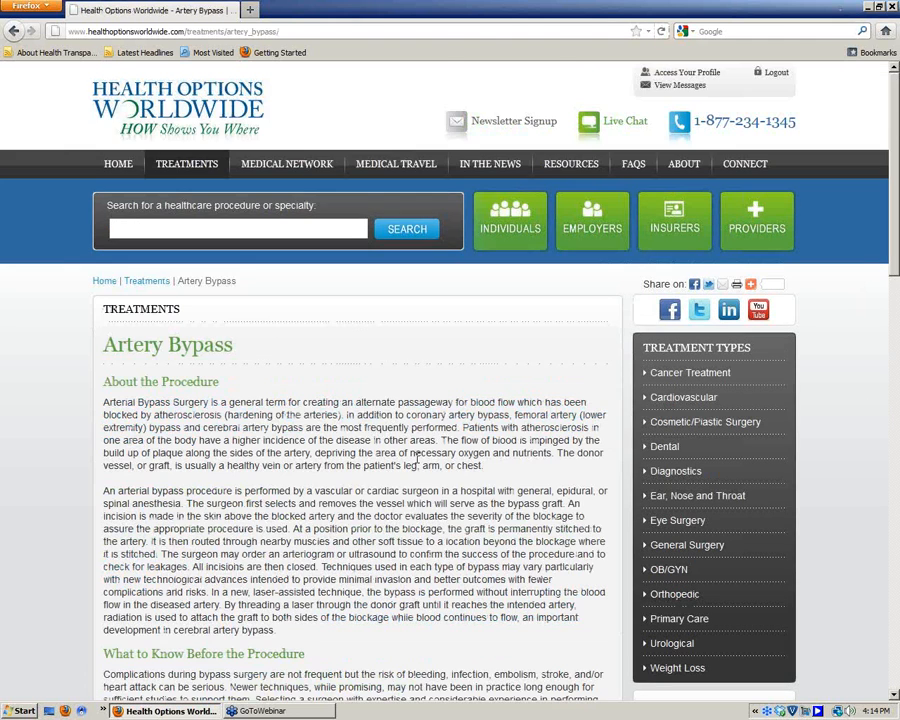
pyautogui.scroll(-3)
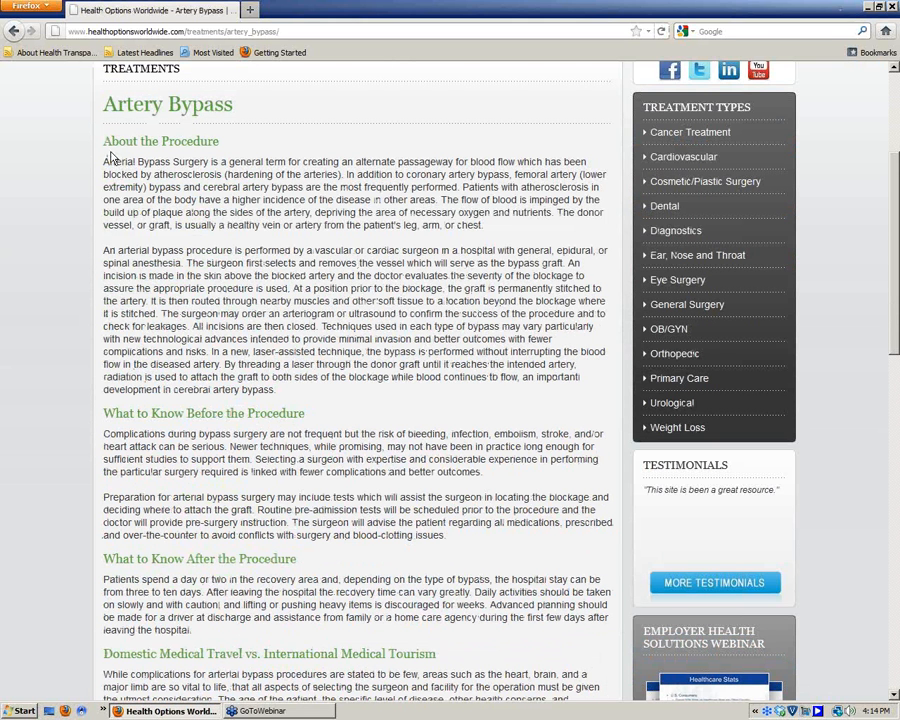
pyautogui.scroll(-3)
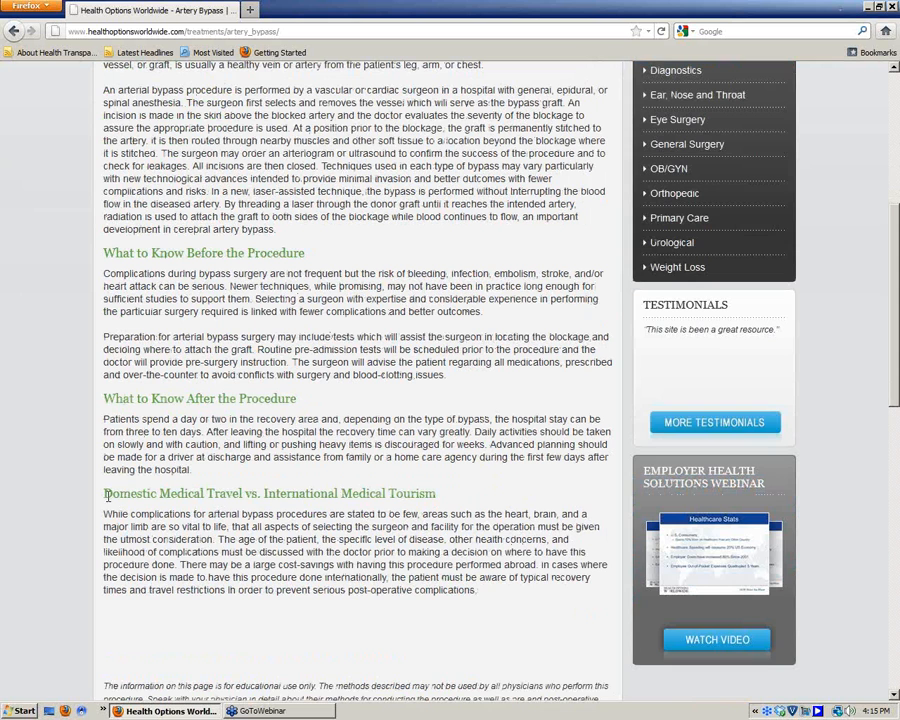
pyautogui.moveTo(282, 568)
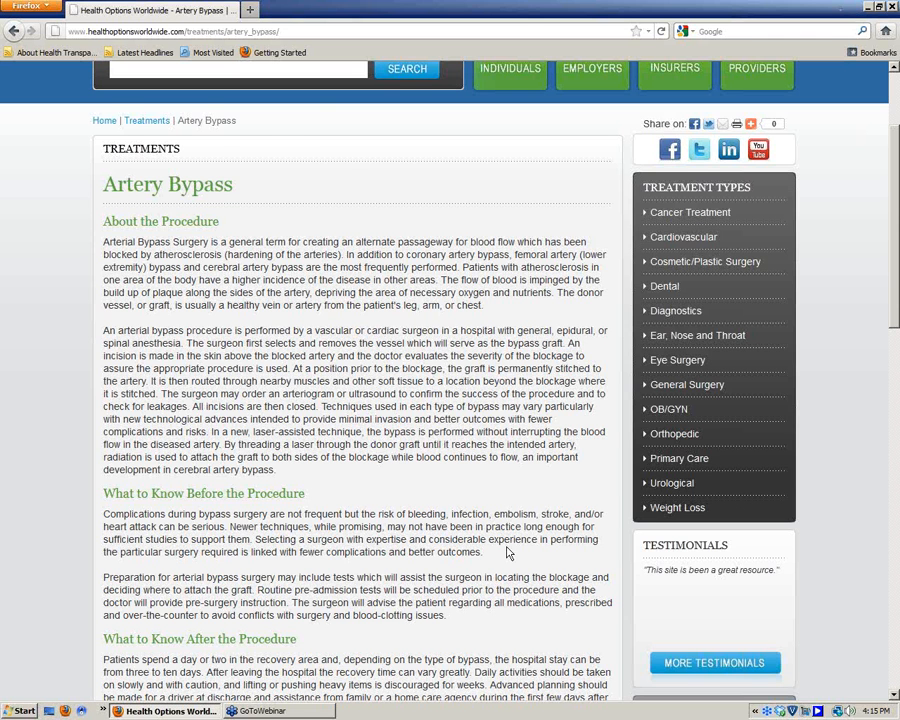
pyautogui.scroll(3)
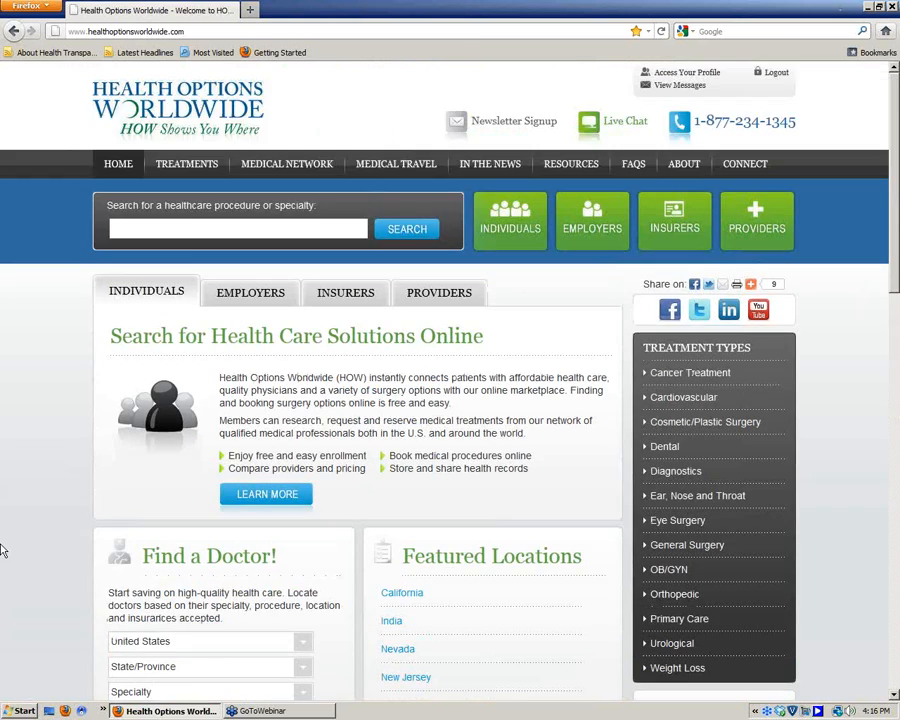
pyautogui.moveTo(590, 312)
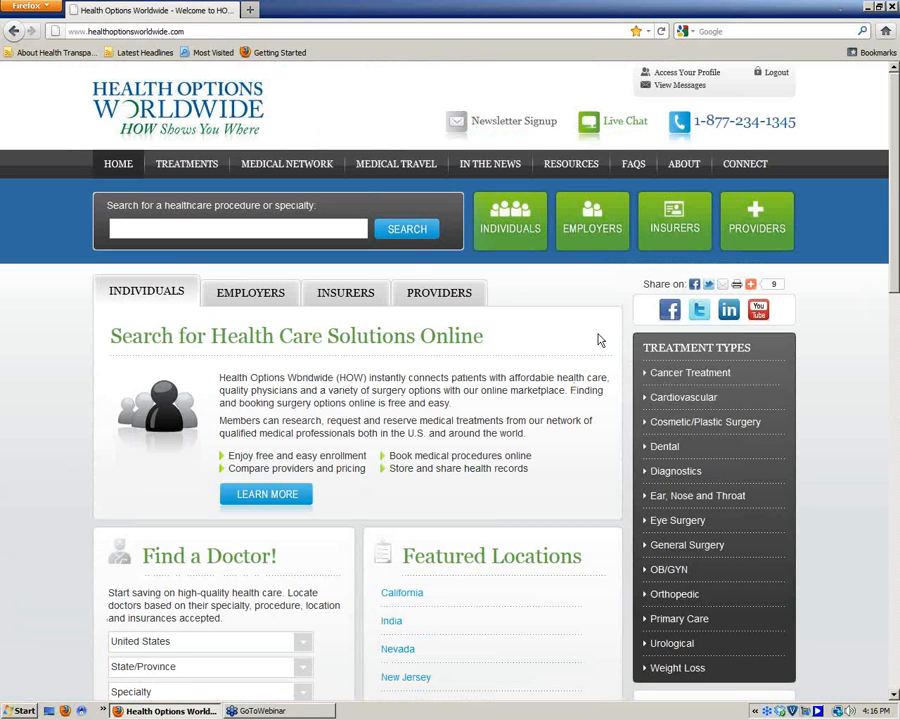
pyautogui.moveTo(604, 336)
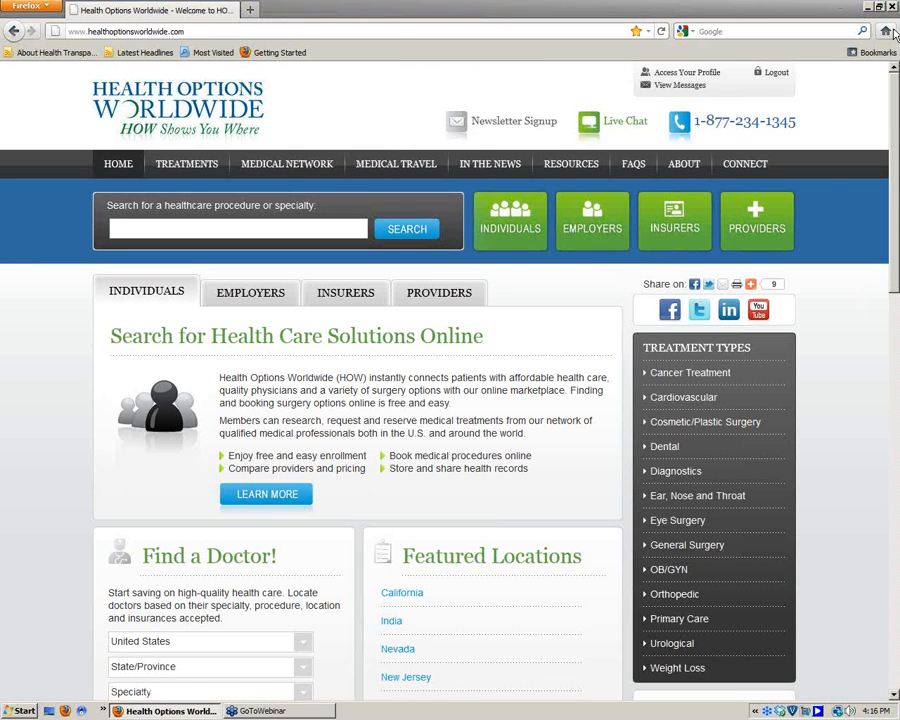
pyautogui.moveTo(424, 96)
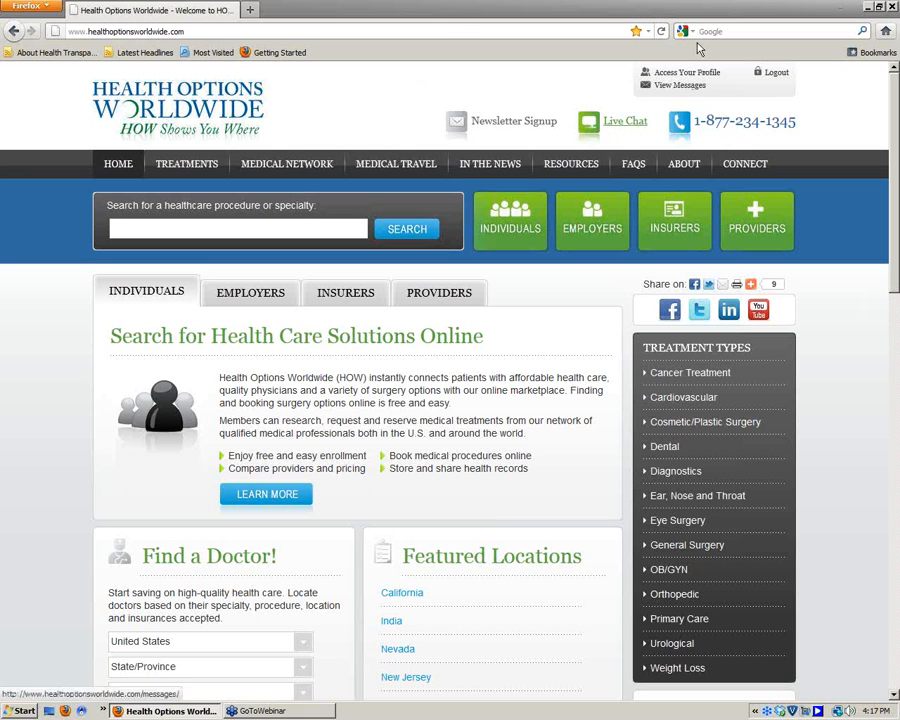
# Step: Reach the Contact Us page via the CONNECT menu and view the office details and contact form
pyautogui.click(744, 164)
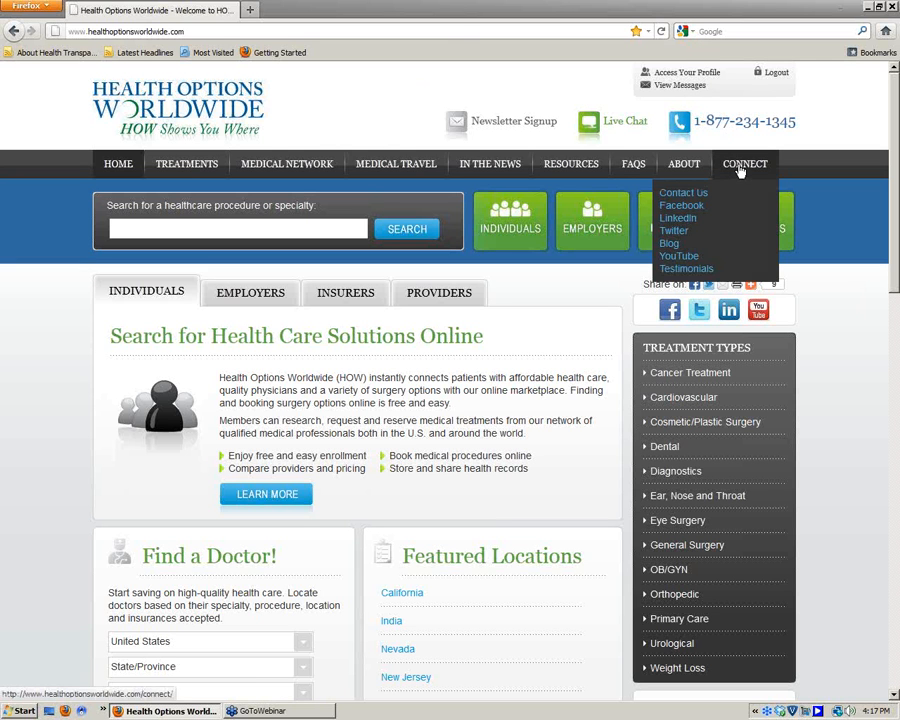
pyautogui.click(684, 192)
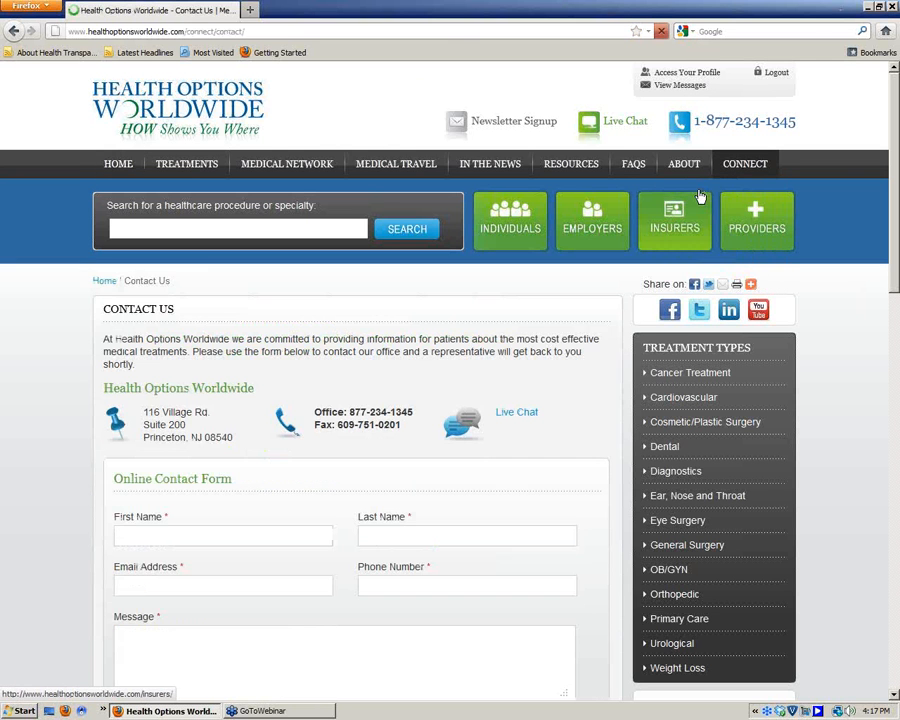
pyautogui.scroll(-3)
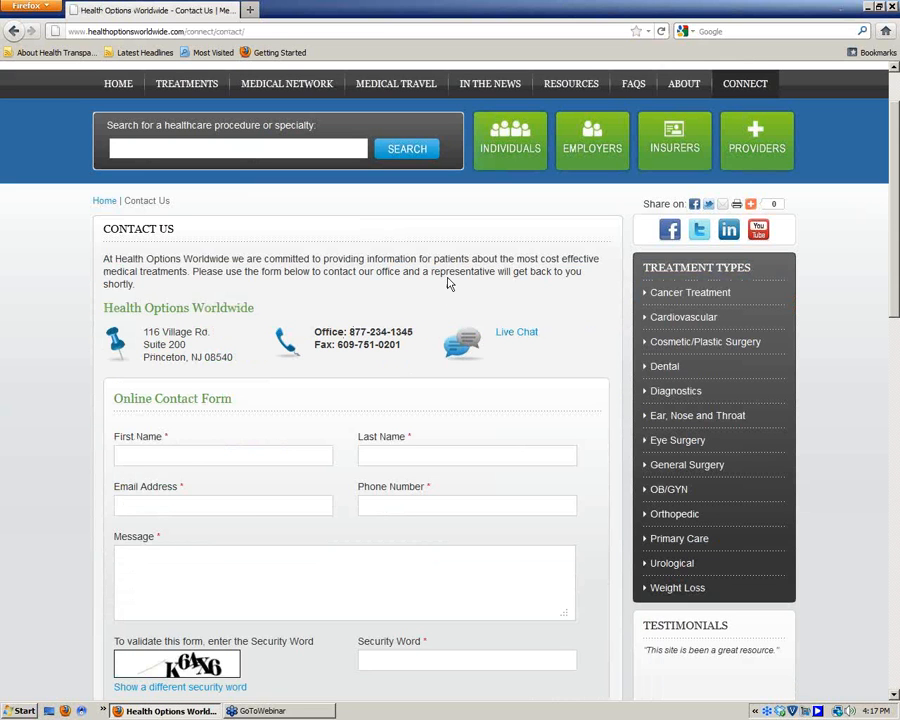
pyautogui.moveTo(560, 276)
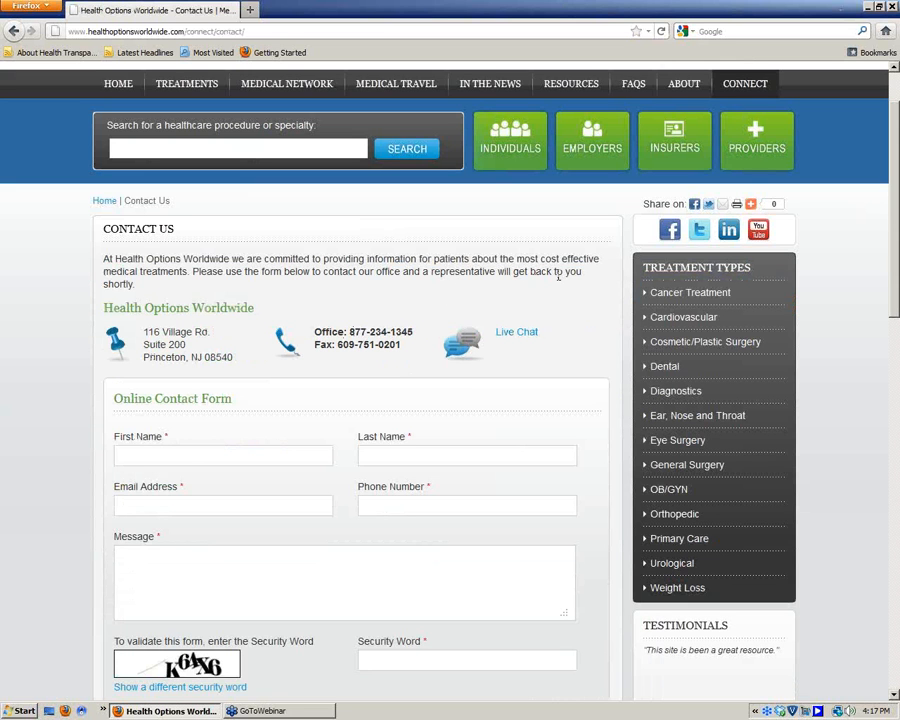